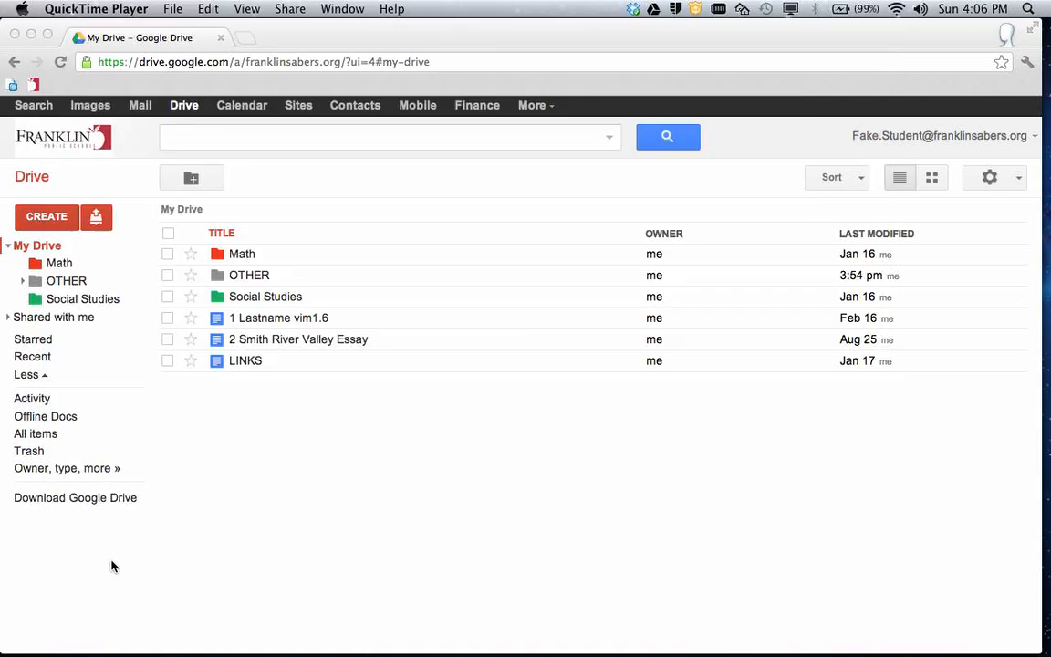
pyautogui.moveTo(445, 197)
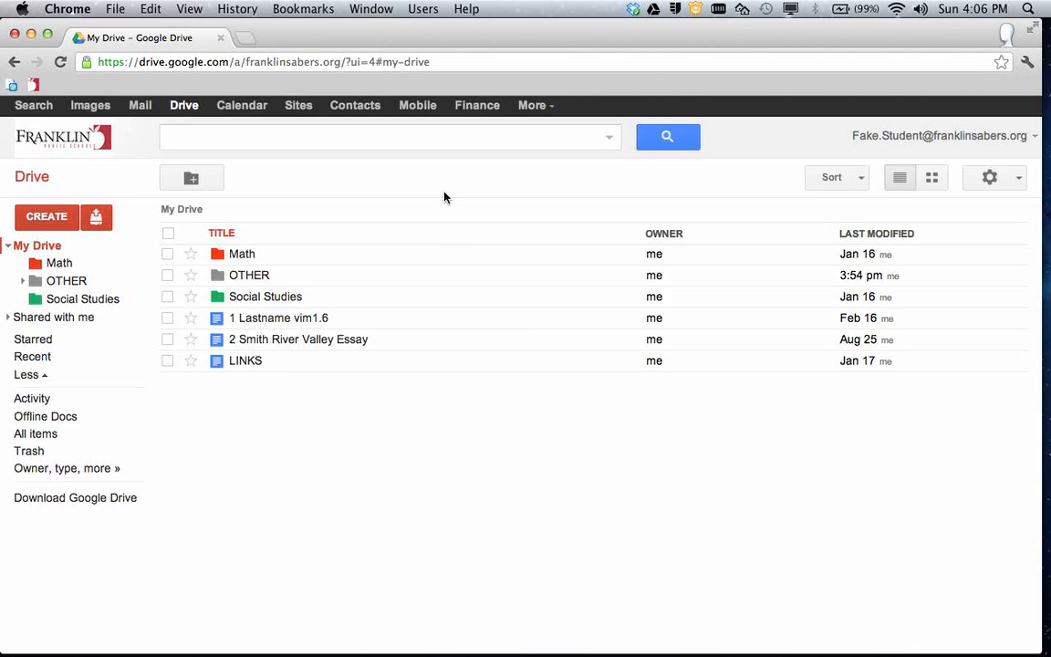
pyautogui.moveTo(411, 191)
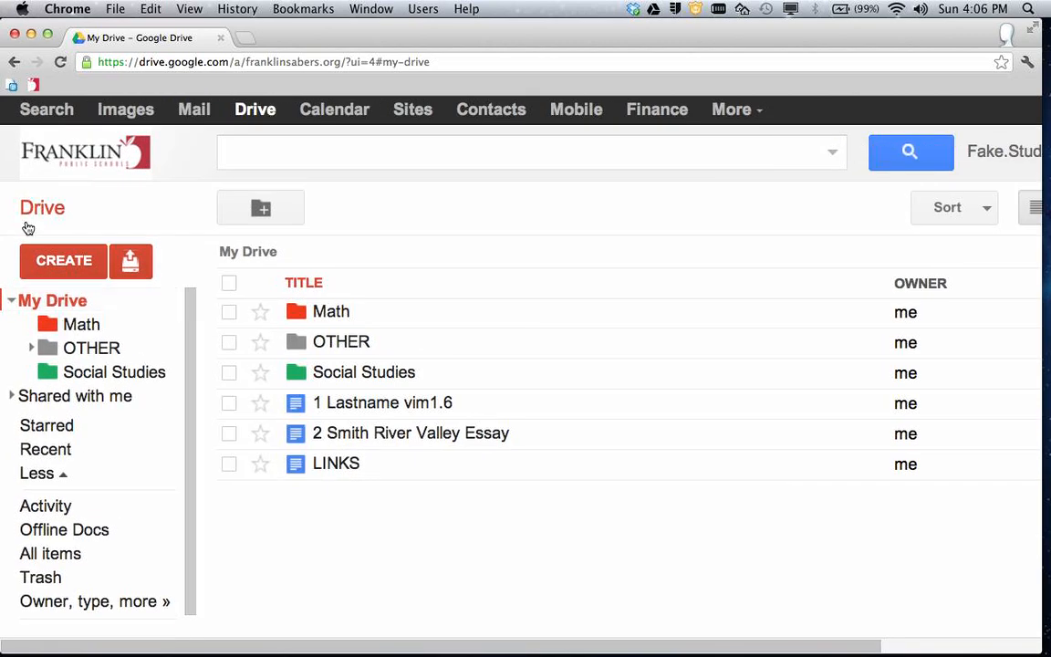
# Start a new folder and enter its name '2 Smith Lang Arts', correcting a mistyped letter
pyautogui.click(62, 259)
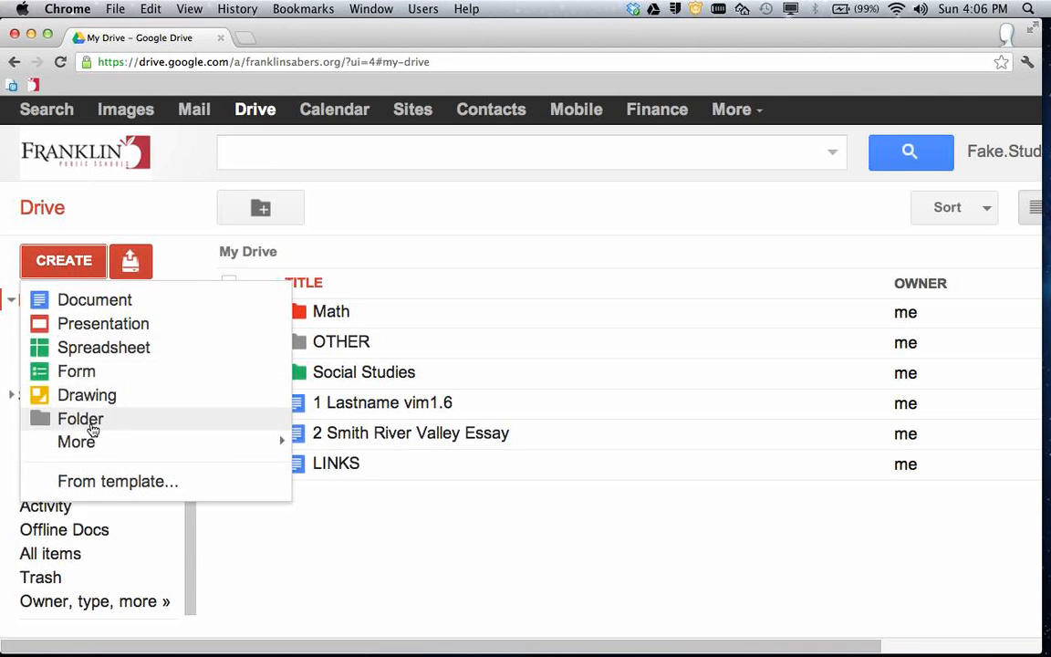
pyautogui.click(80, 417)
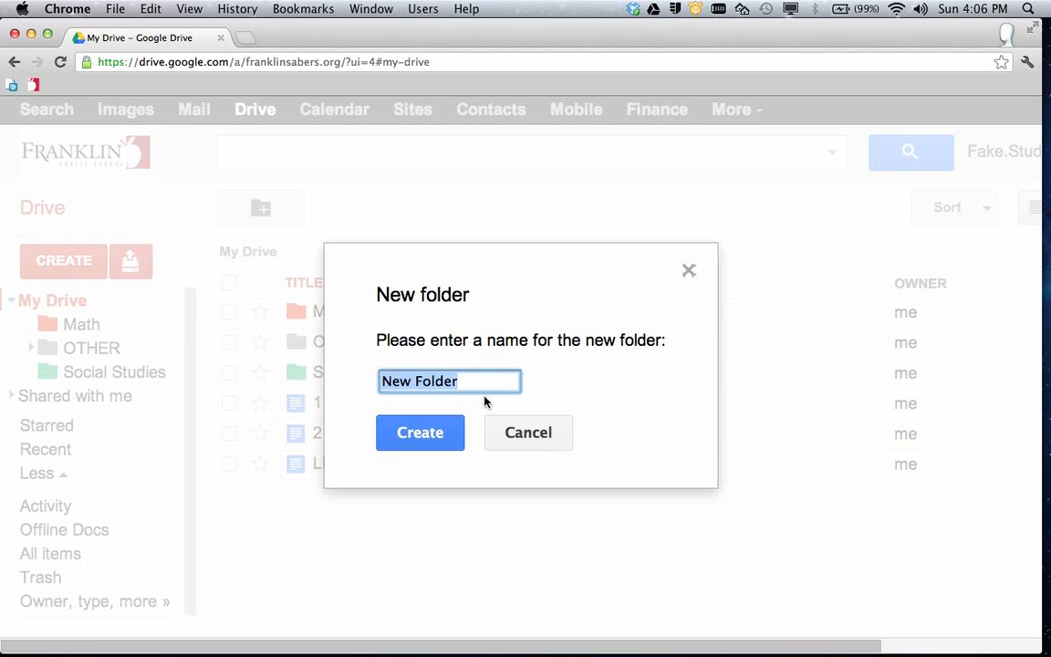
pyautogui.write('2')
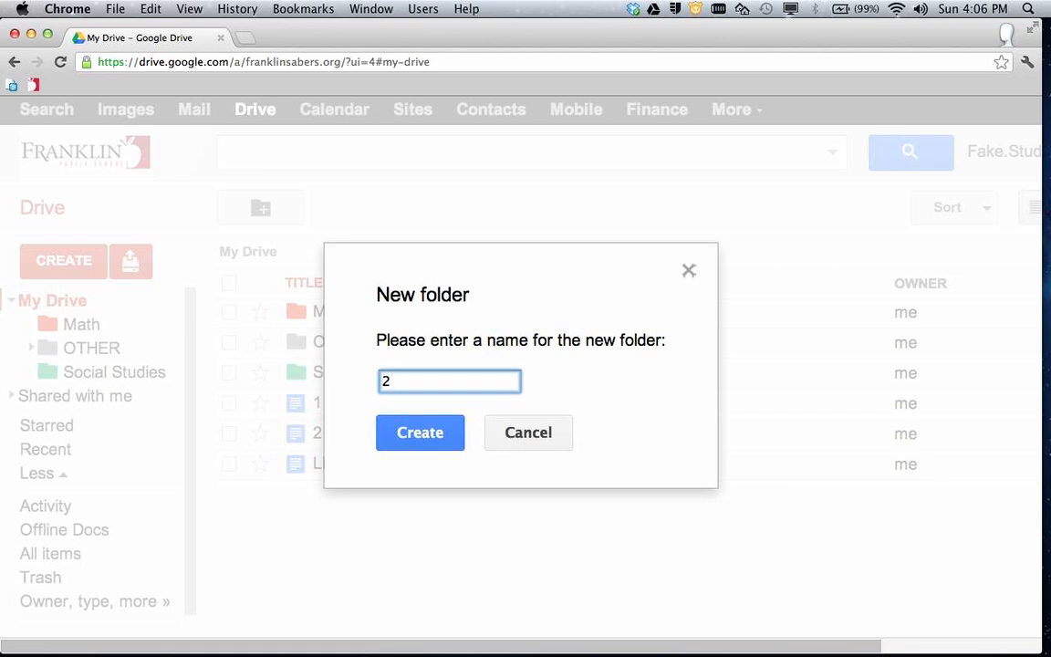
pyautogui.write('A')
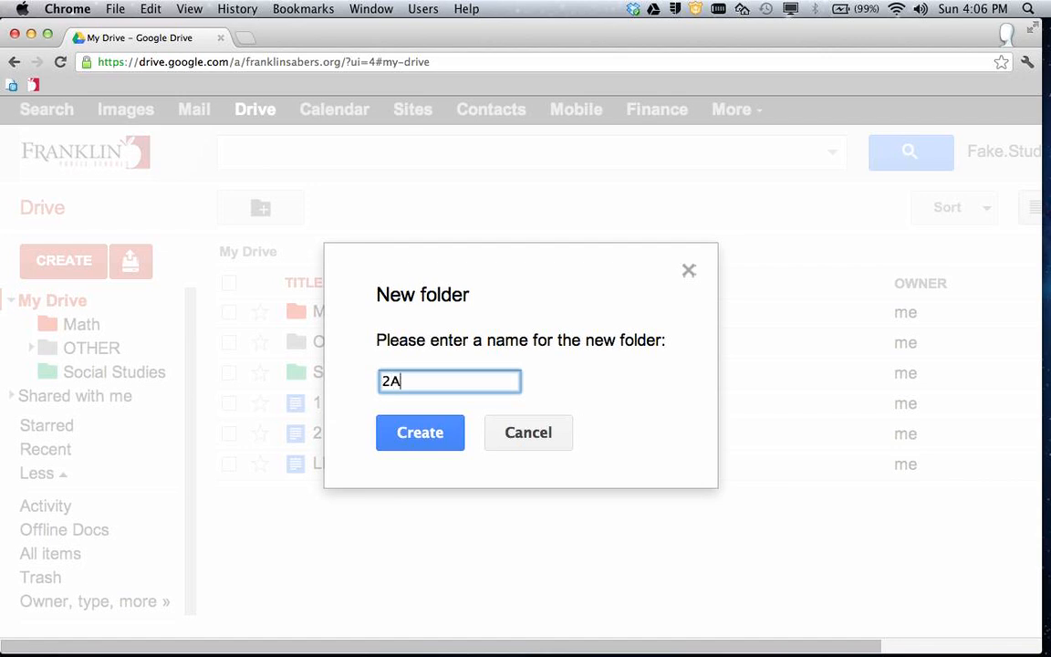
pyautogui.press('Backspace')
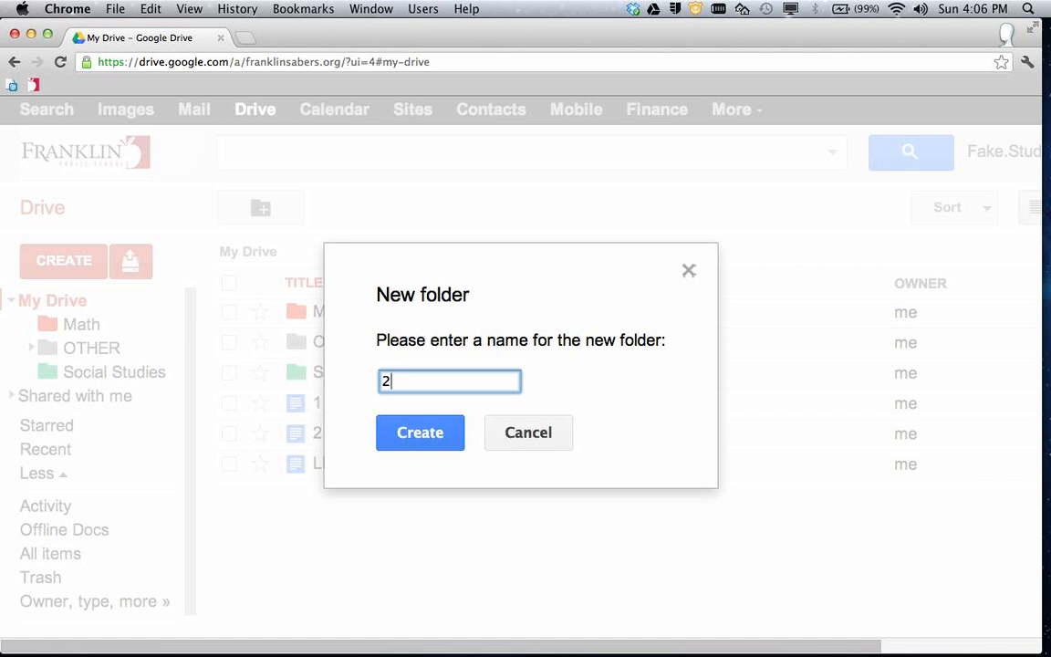
pyautogui.write('Smith')
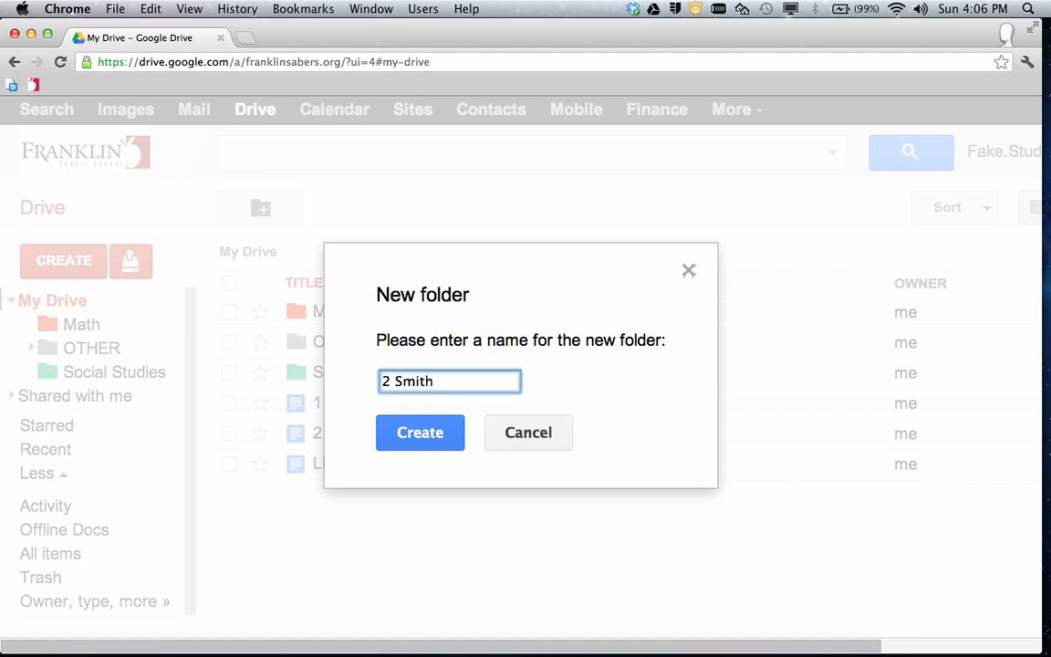
pyautogui.write('Lang Arts')
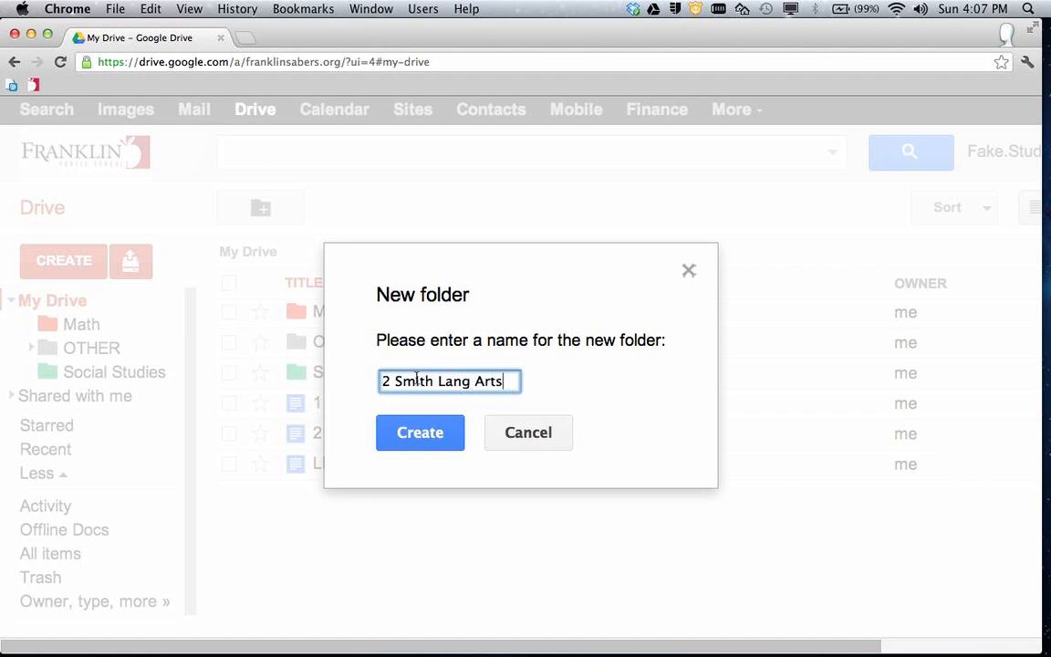
pyautogui.moveTo(492, 432)
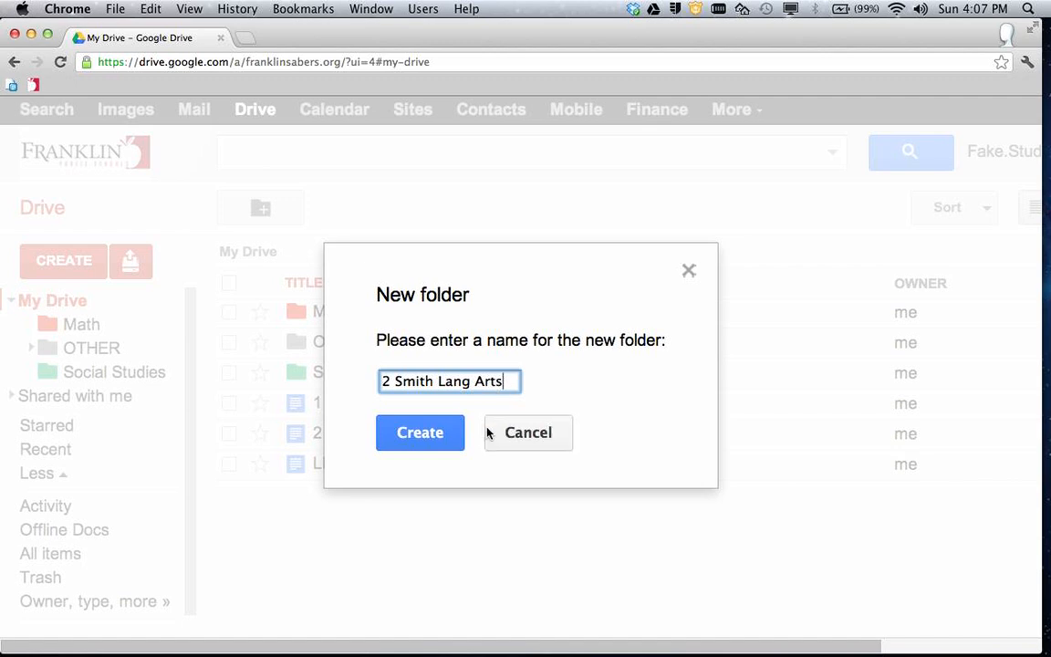
# Create the named folder and bring up its options to reach sharing
pyautogui.click(419, 432)
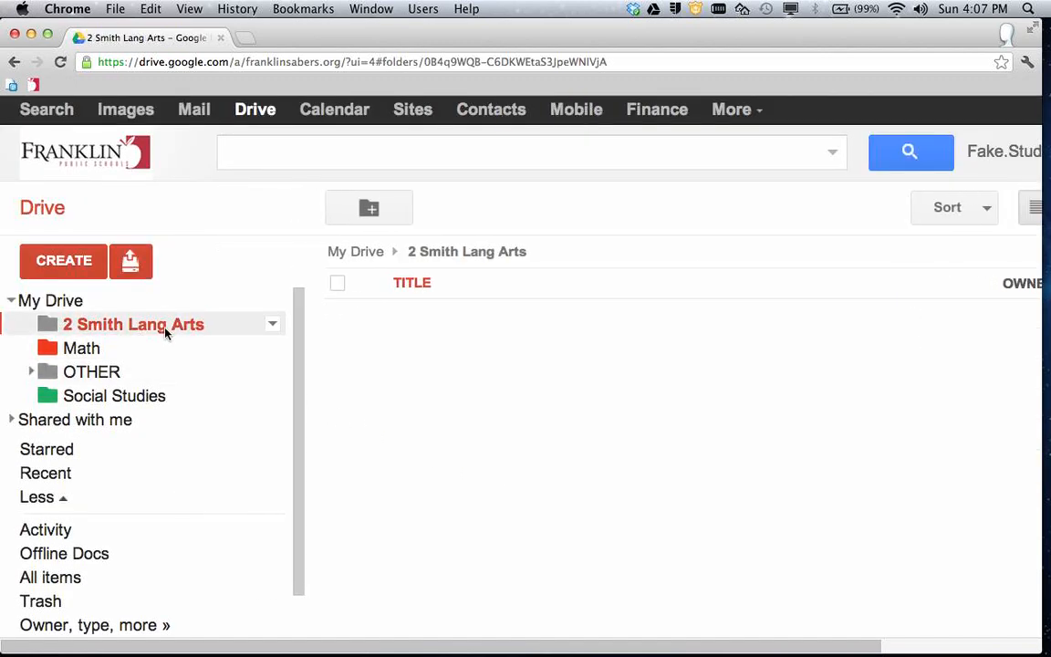
pyautogui.moveTo(143, 325)
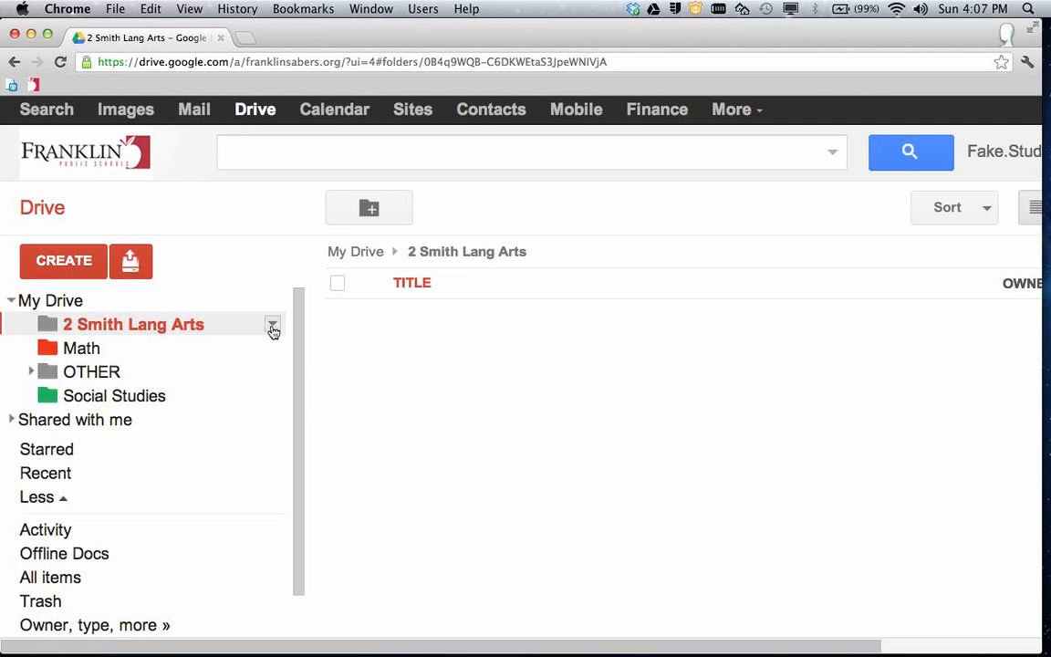
pyautogui.click(274, 326)
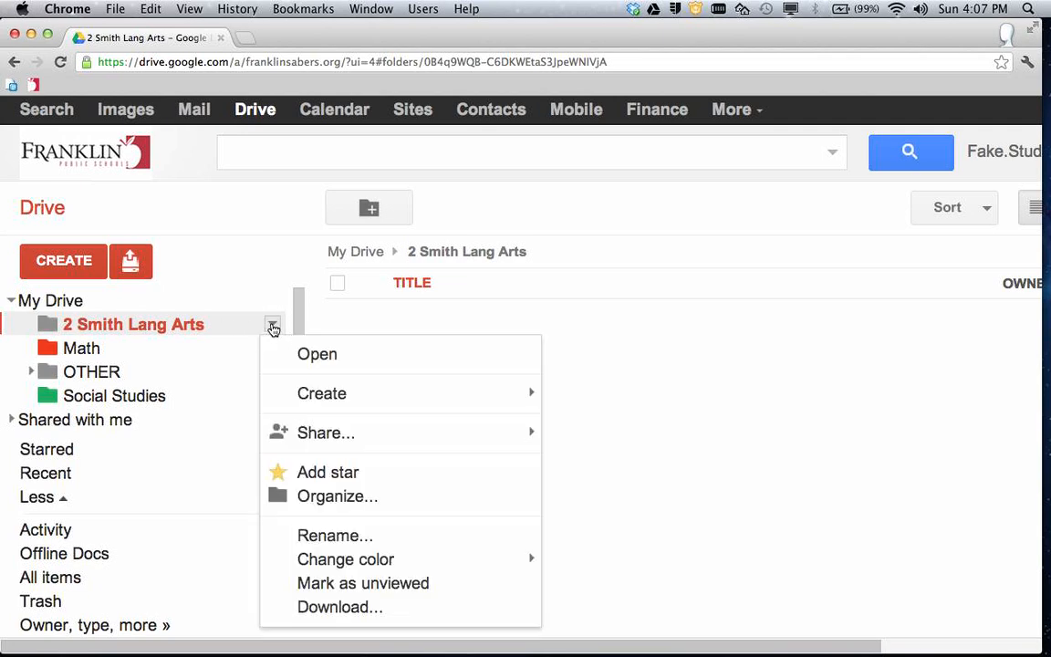
pyautogui.moveTo(325, 433)
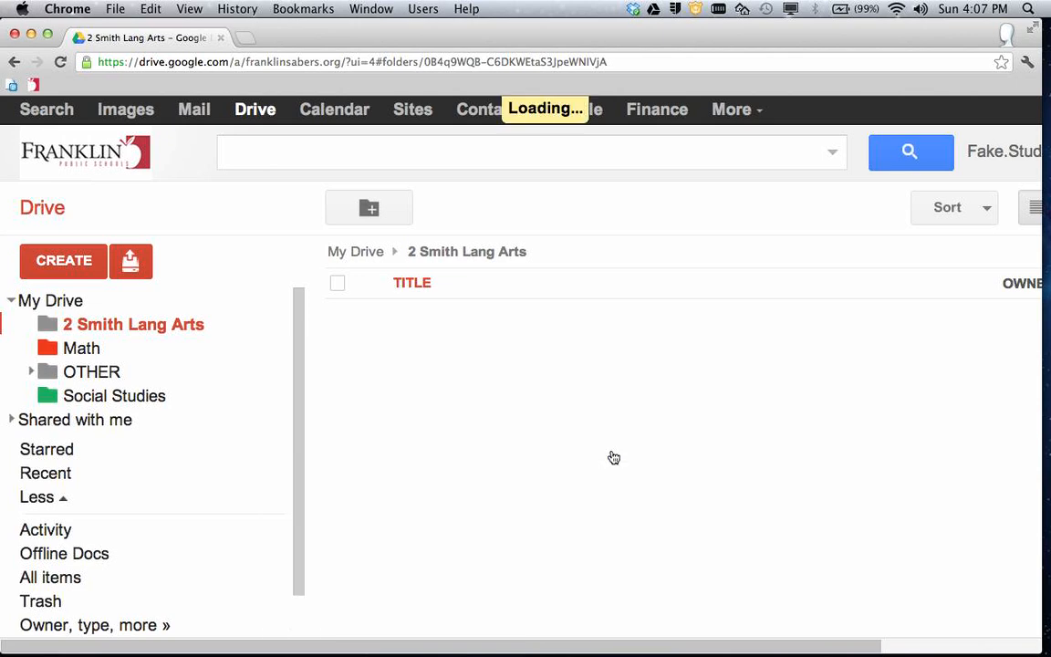
pyautogui.moveTo(549, 437)
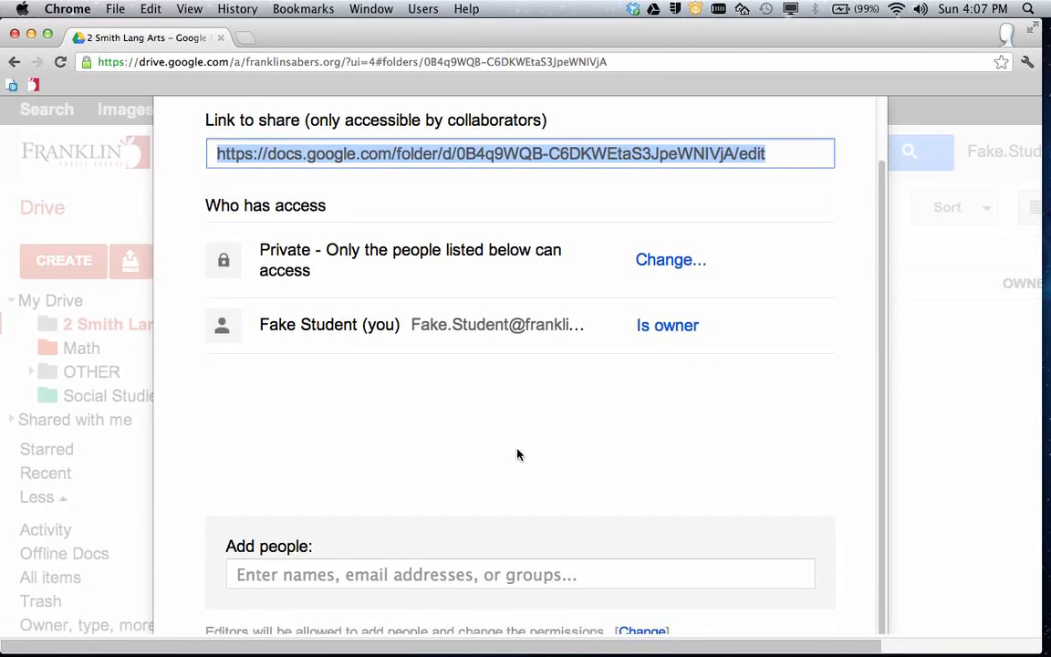
# Add 'kafka' as an editor and turn off Notify people via email
pyautogui.scroll(-3)
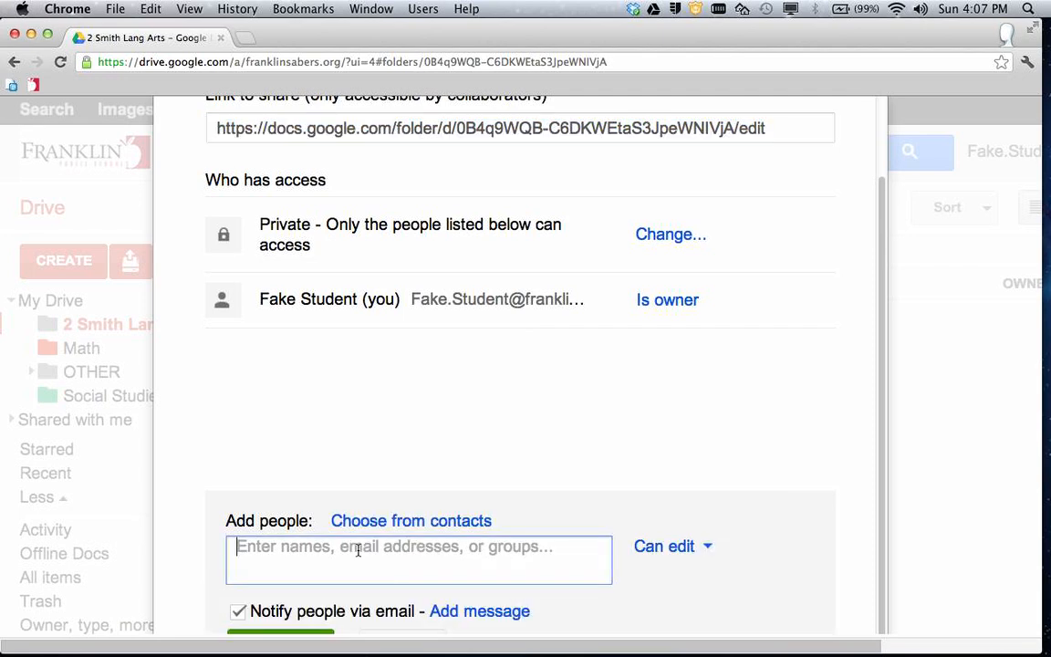
pyautogui.write('kafka')
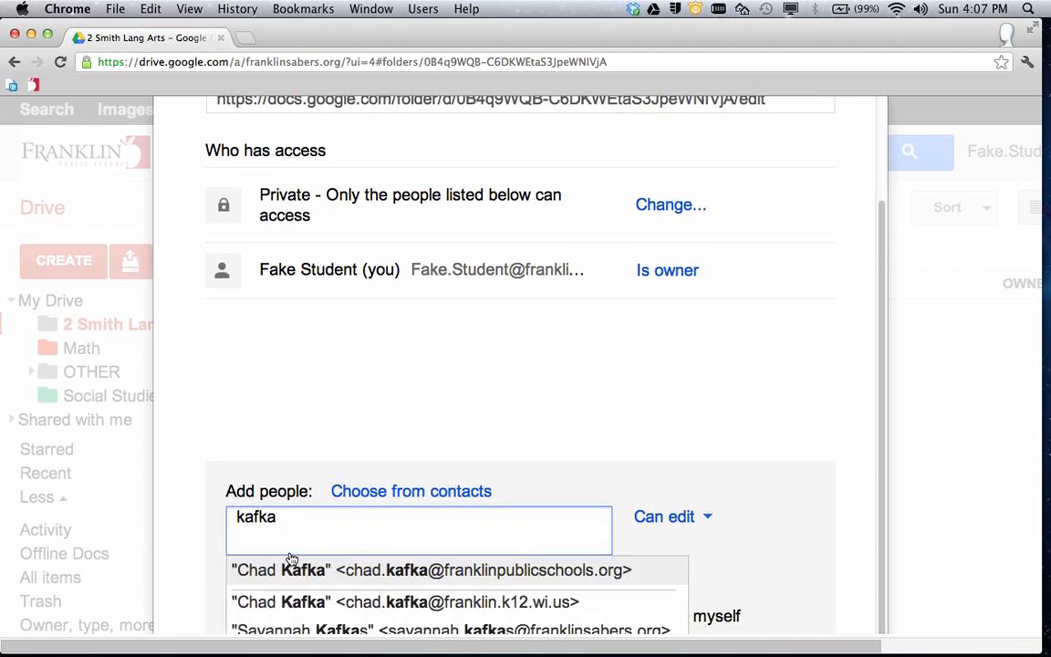
pyautogui.moveTo(296, 576)
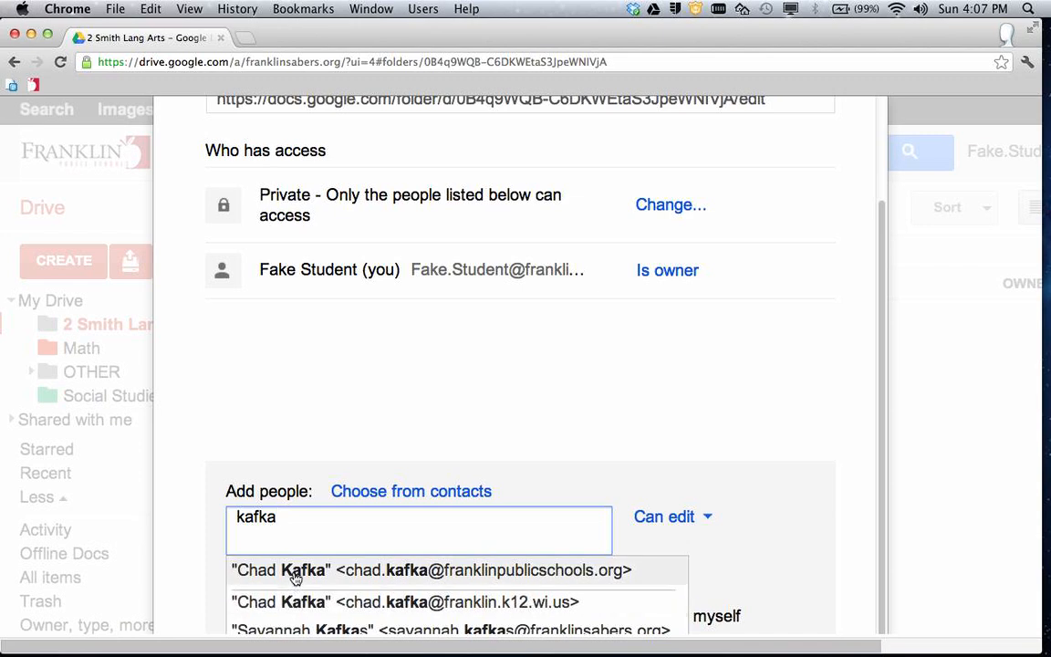
pyautogui.moveTo(414, 602)
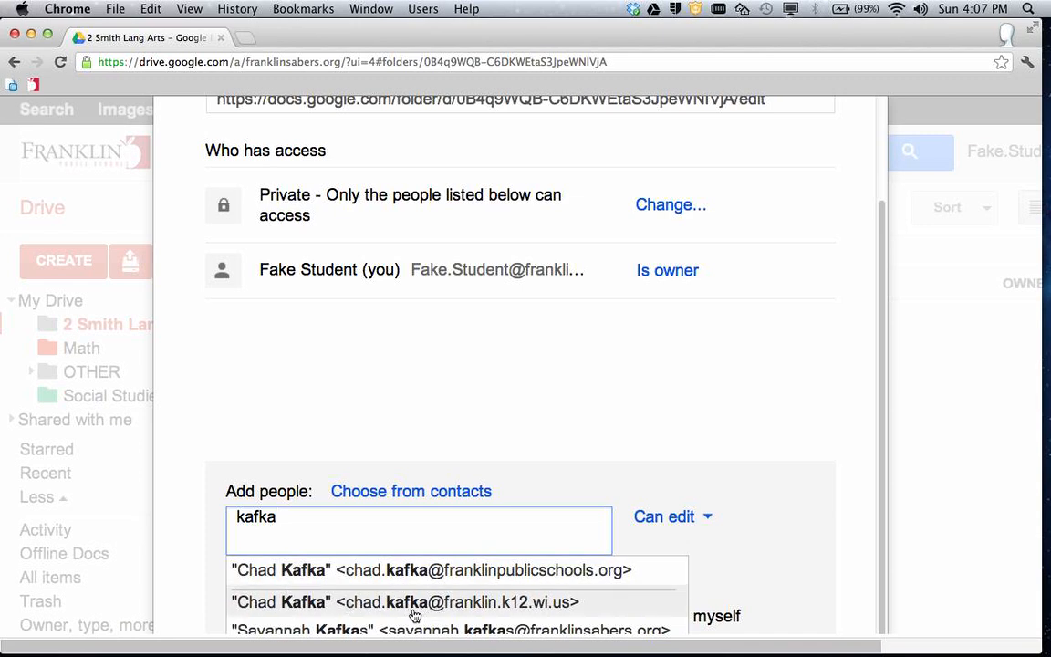
pyautogui.moveTo(509, 613)
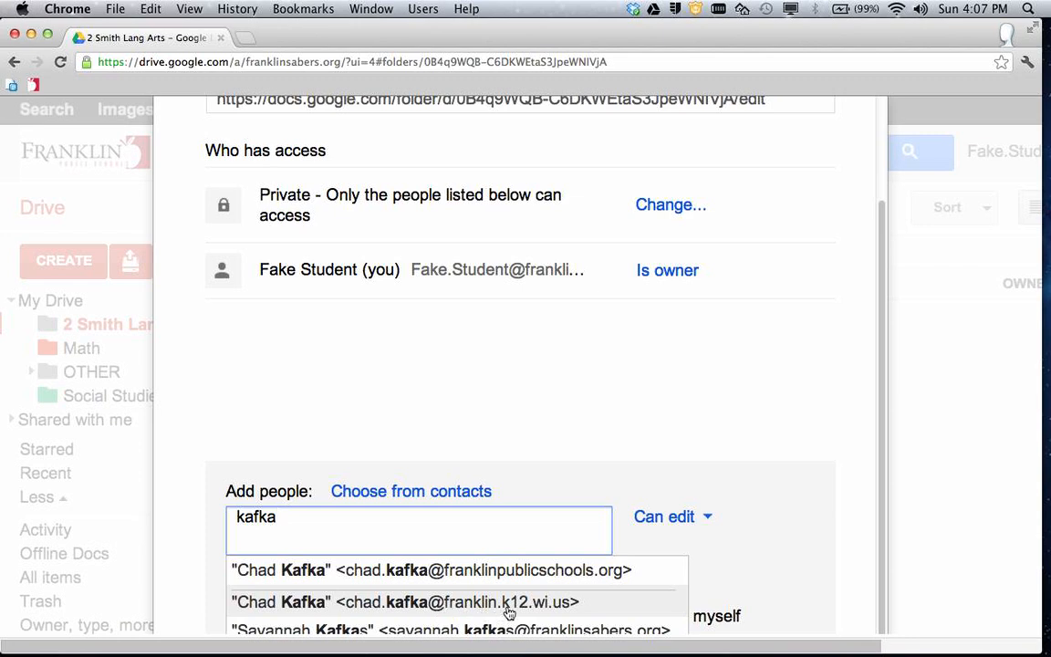
pyautogui.moveTo(485, 613)
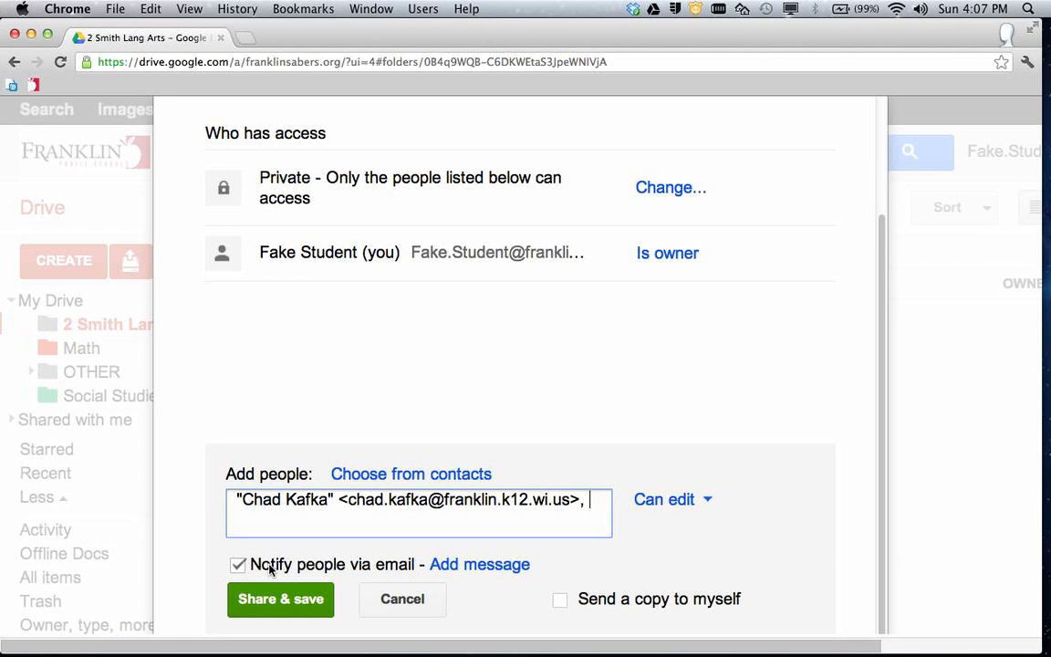
pyautogui.click(237, 565)
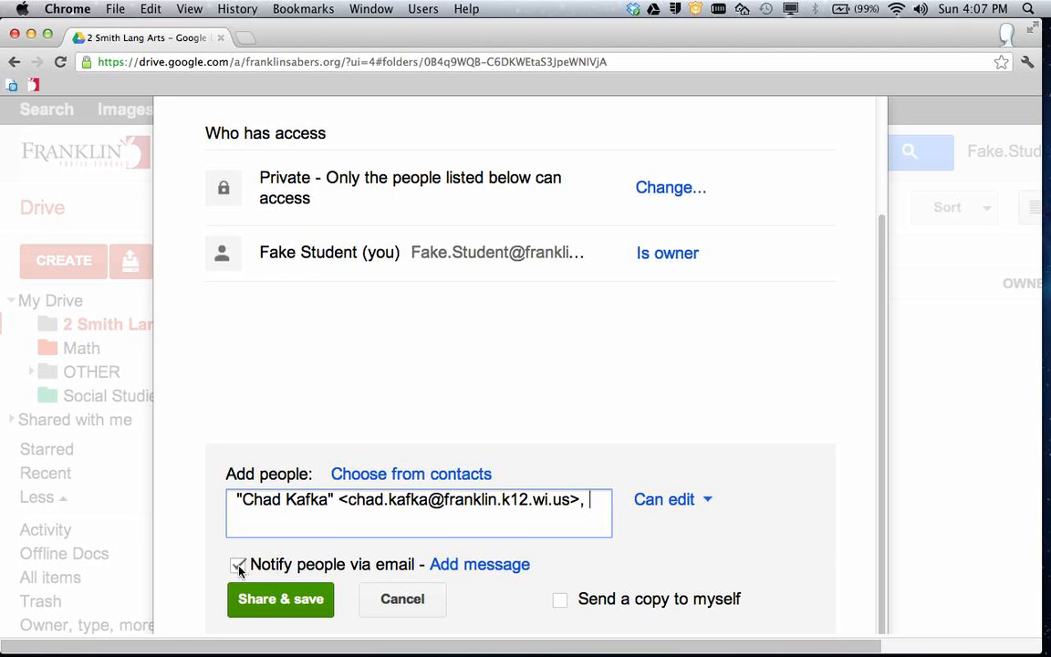
pyautogui.click(237, 565)
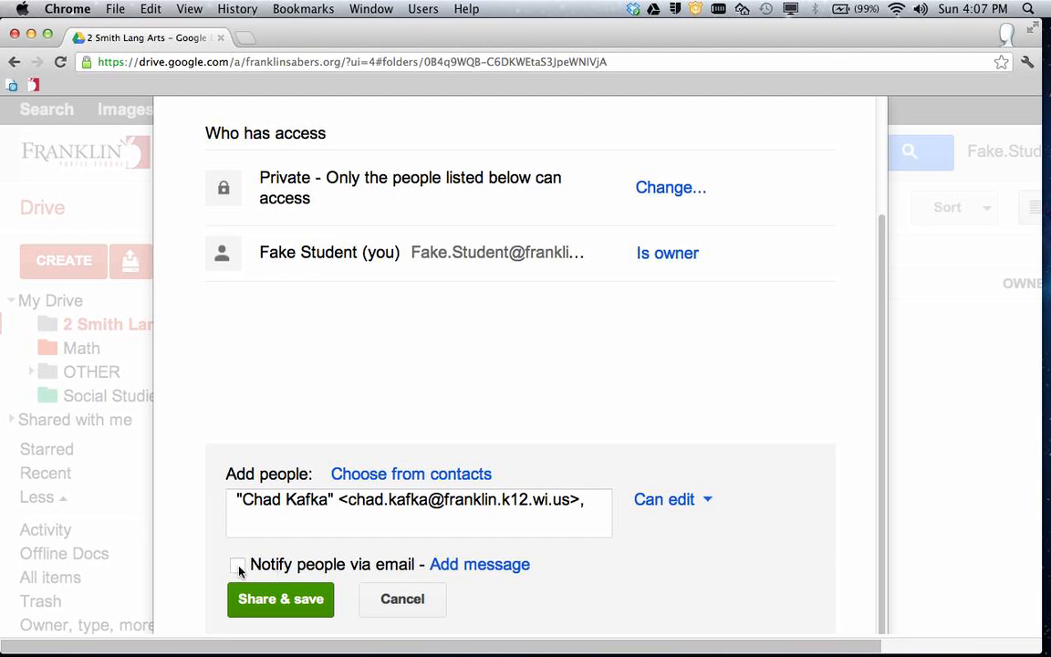
# Save the sharing, accept the Skipping Invitations warning, and finish with Done
pyautogui.click(281, 599)
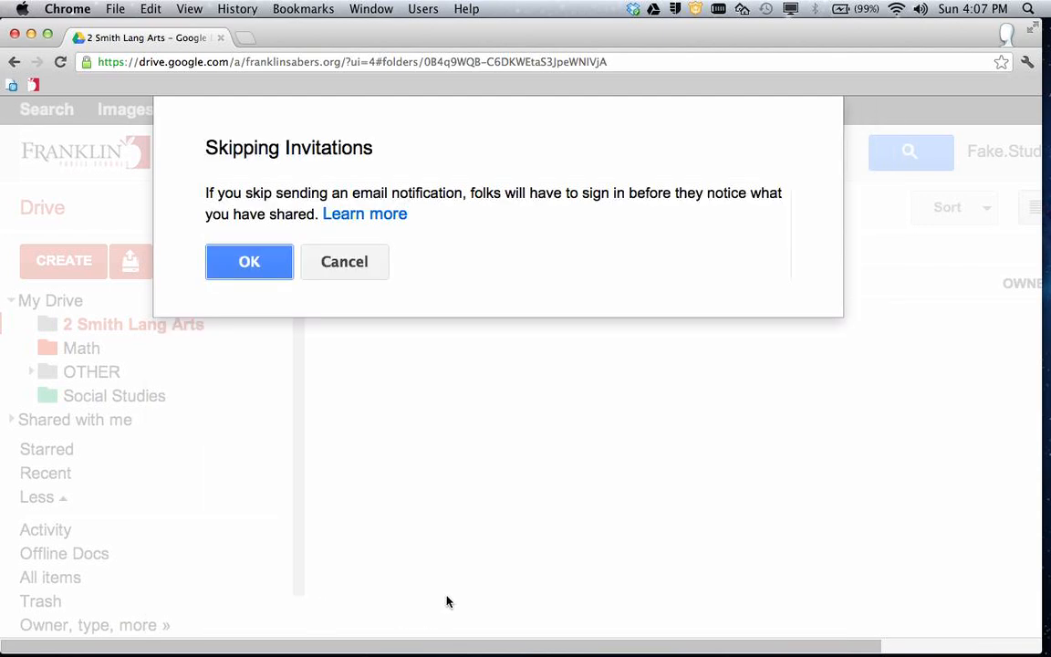
pyautogui.moveTo(507, 284)
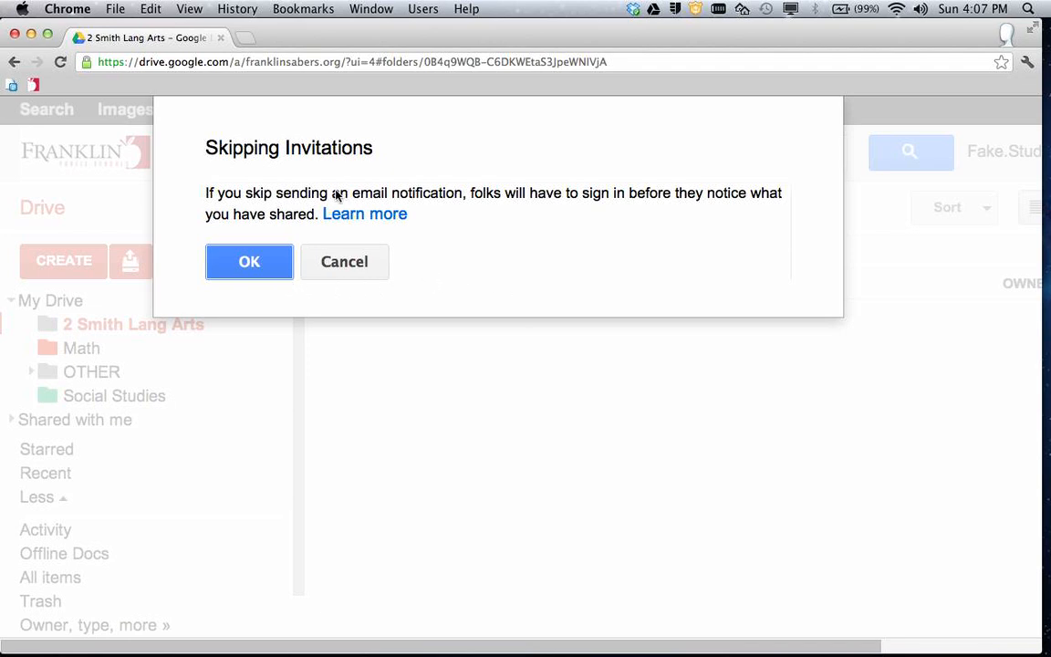
pyautogui.click(248, 263)
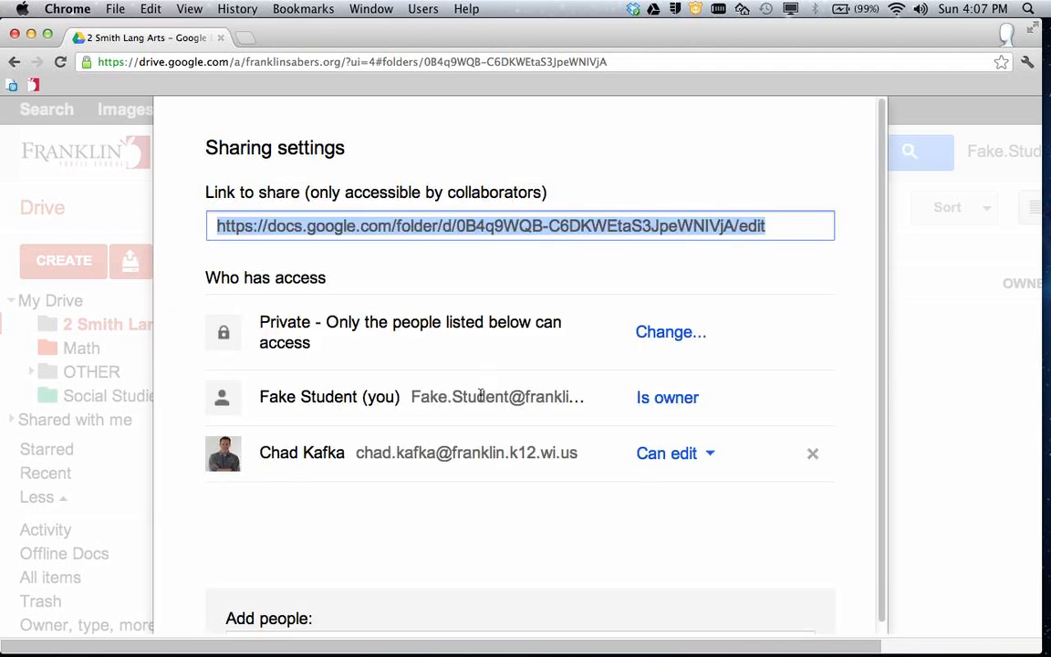
pyautogui.scroll(-3)
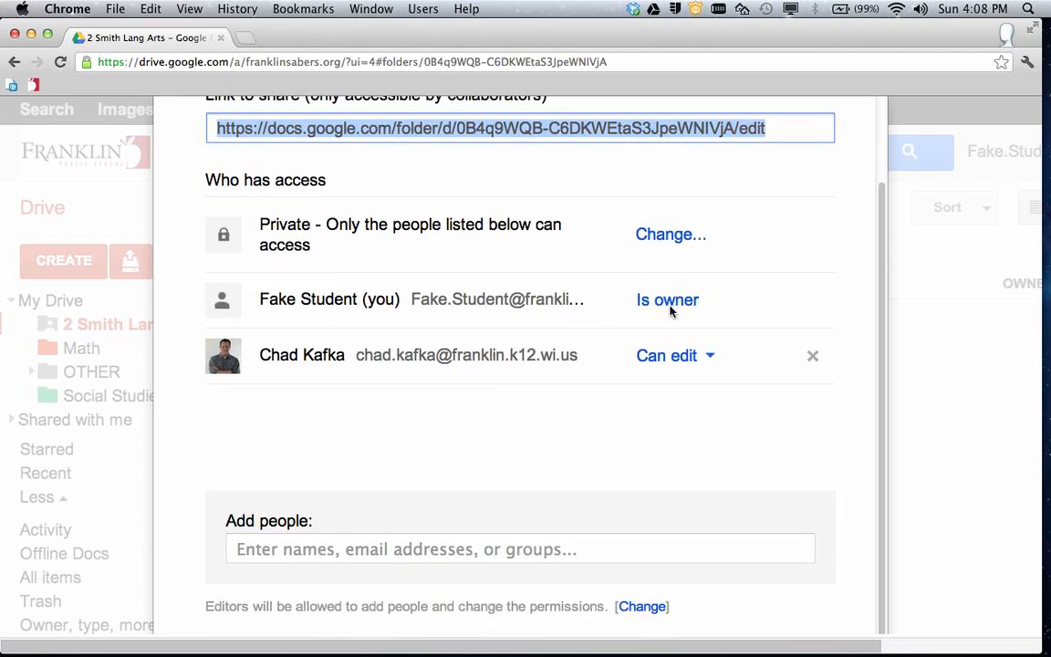
pyautogui.moveTo(516, 423)
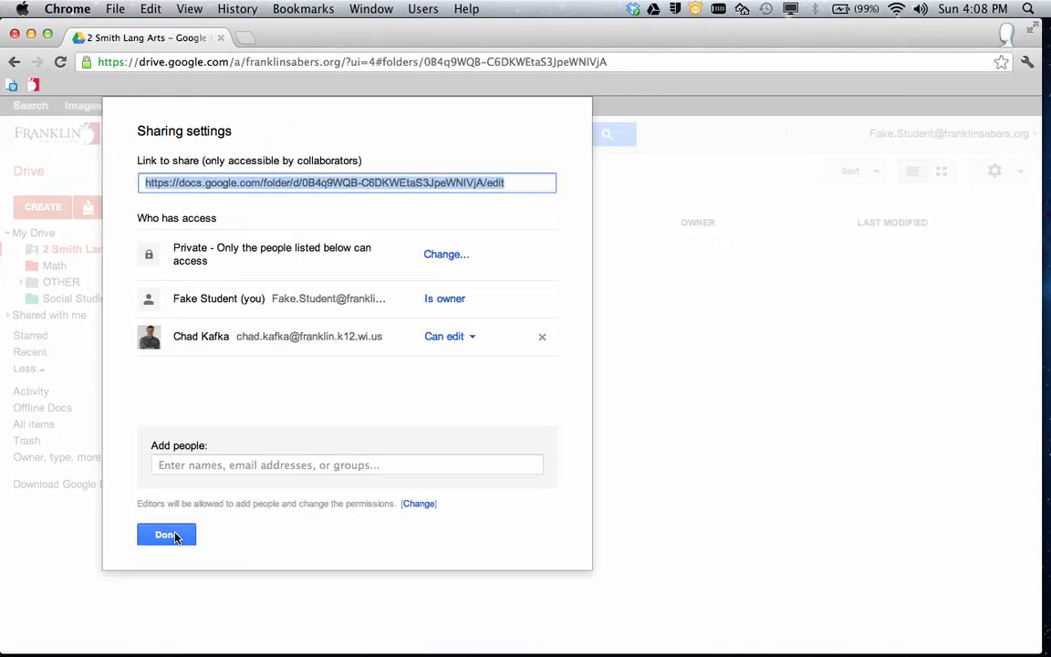
pyautogui.click(166, 535)
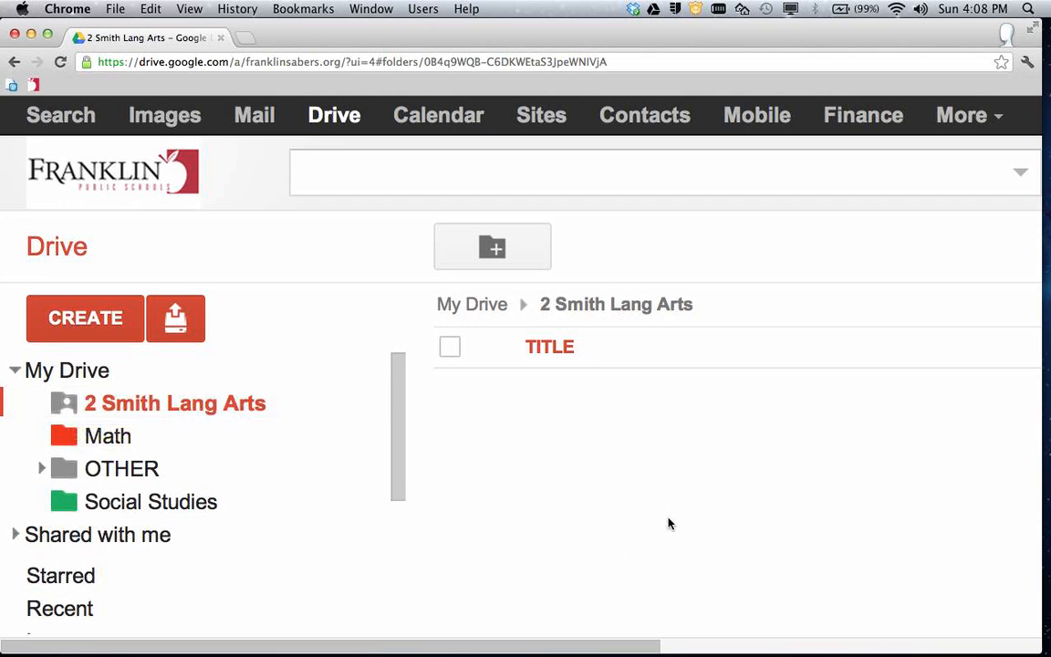
# Return from the empty folder to the My Drive file list
pyautogui.click(67, 368)
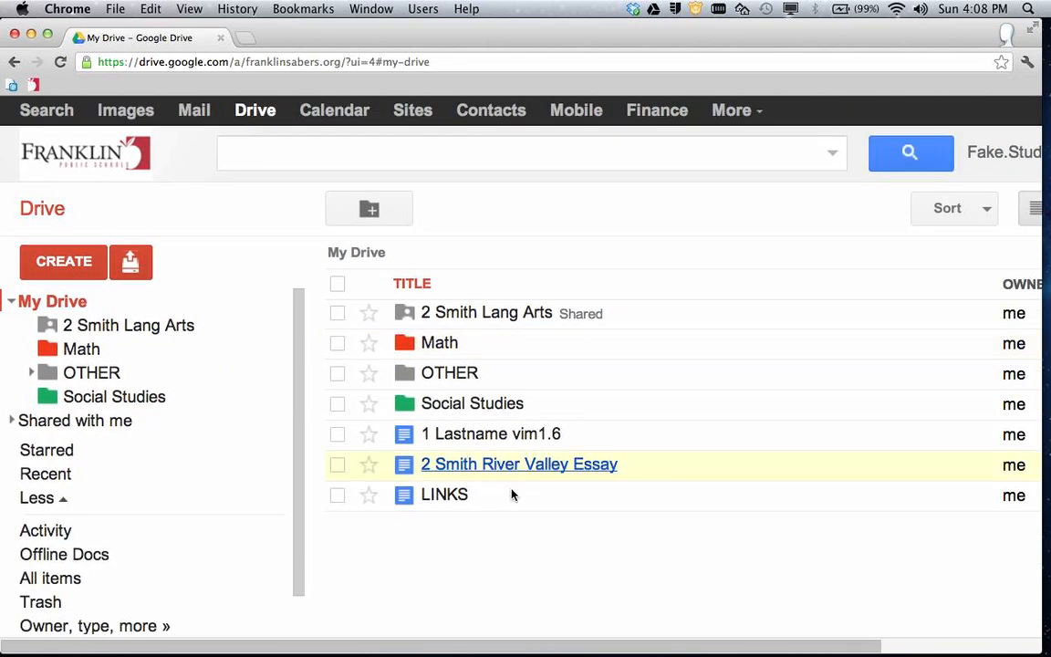
pyautogui.moveTo(429, 475)
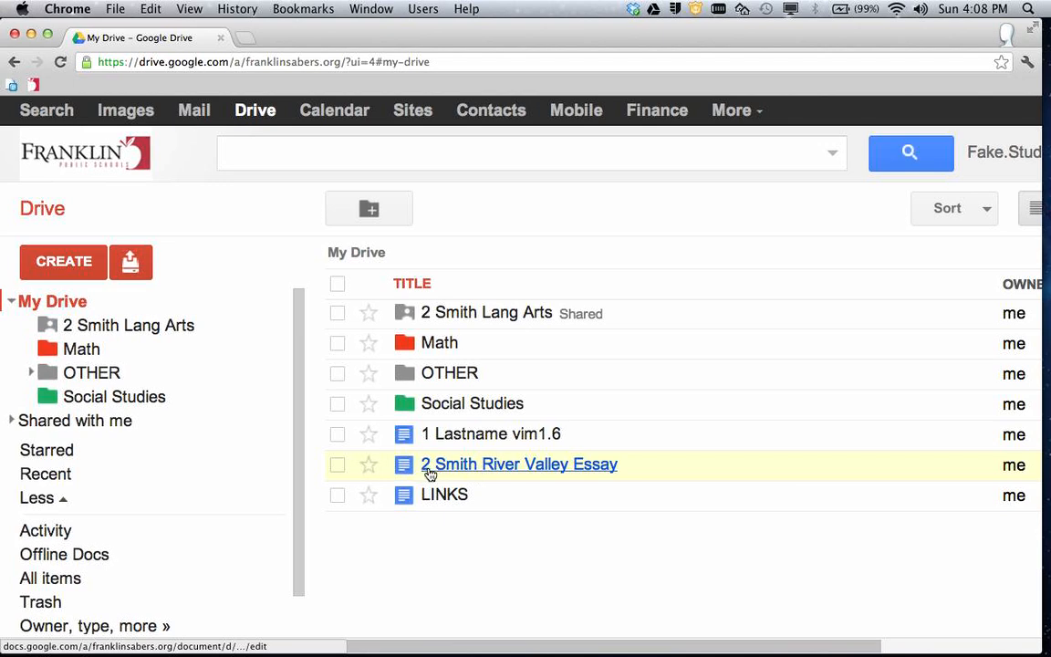
pyautogui.moveTo(575, 468)
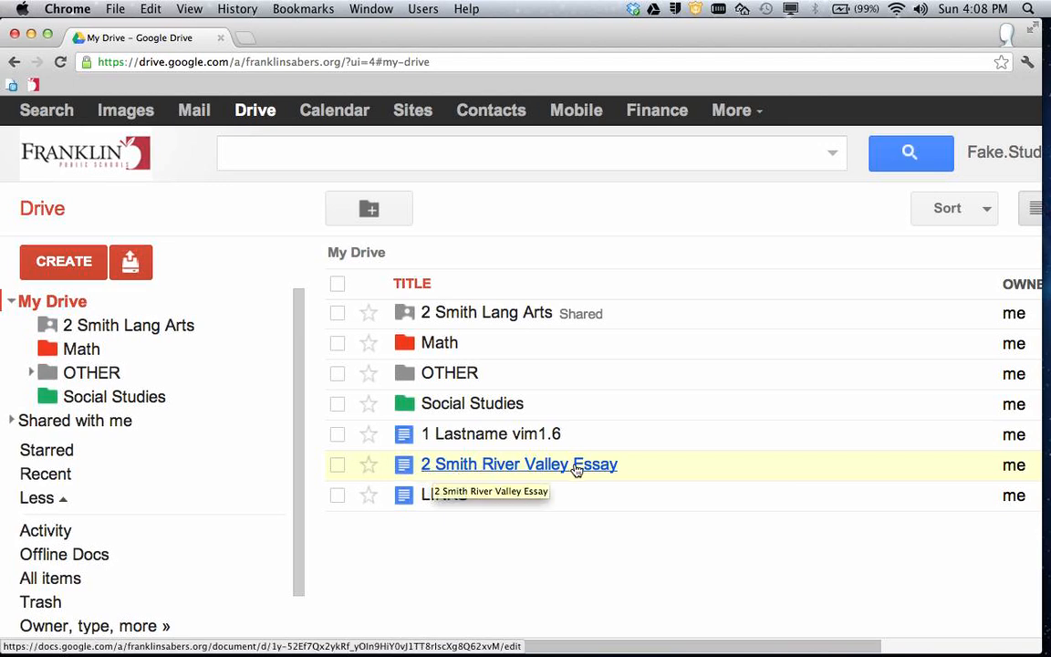
pyautogui.moveTo(429, 474)
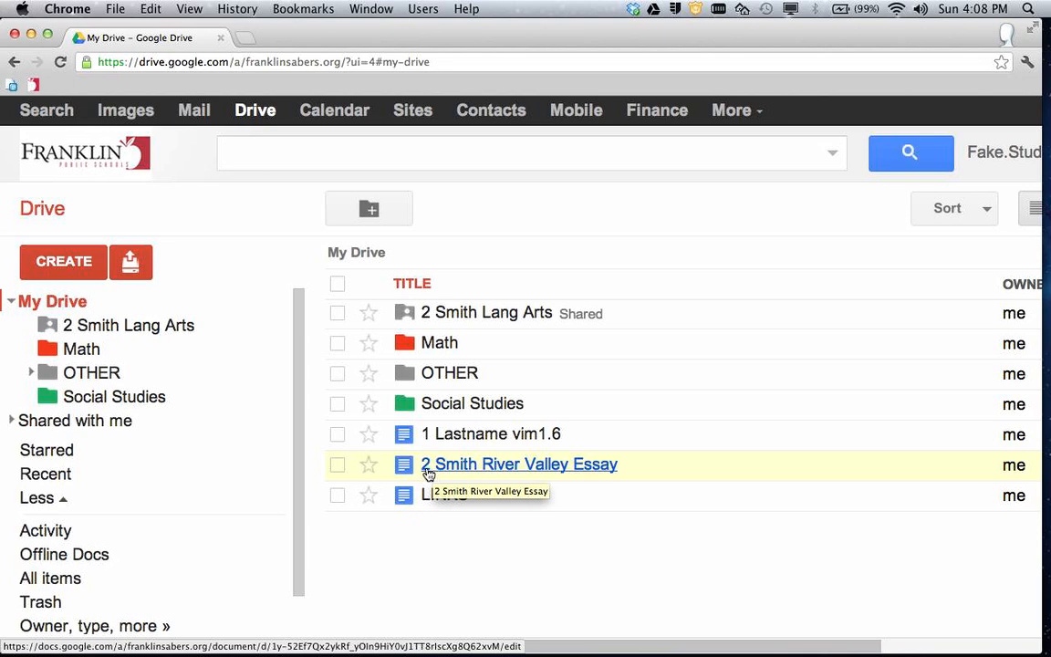
pyautogui.moveTo(559, 471)
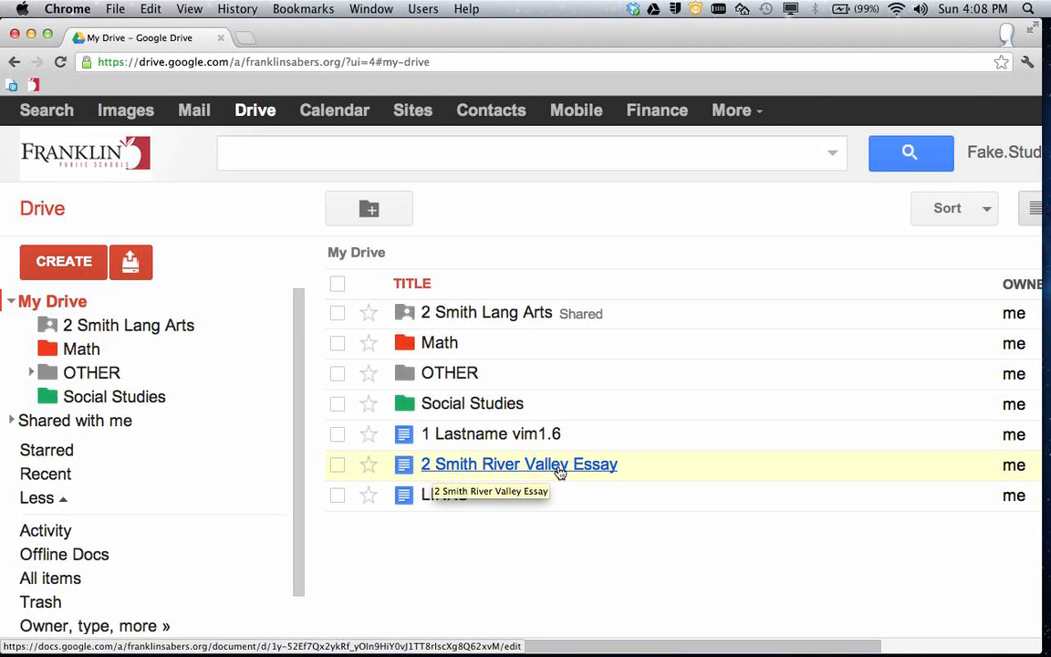
pyautogui.moveTo(429, 477)
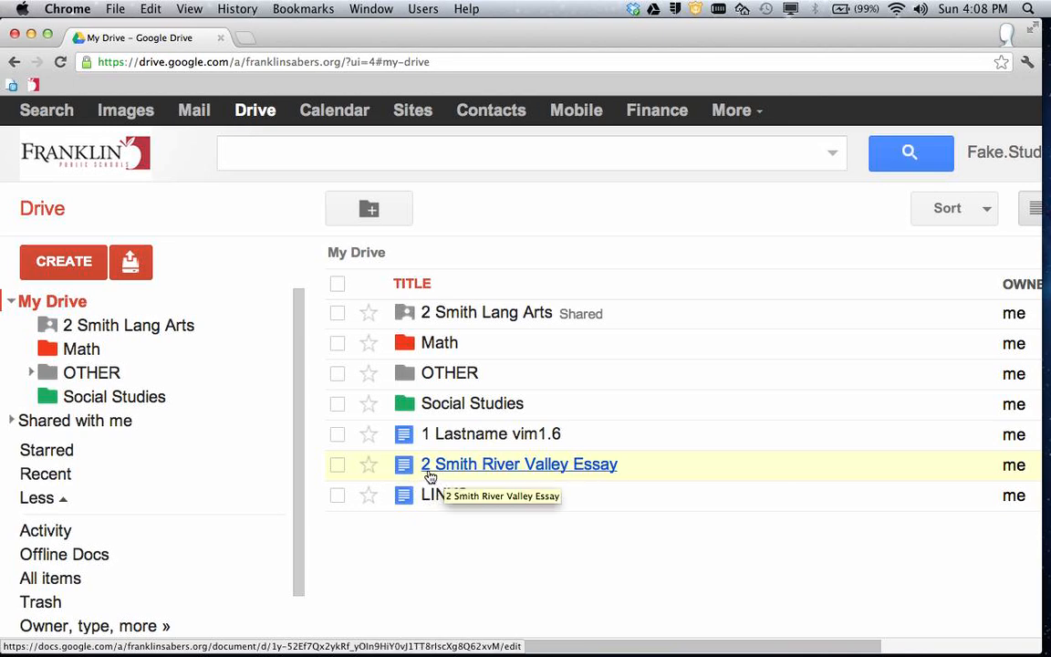
pyautogui.moveTo(500, 482)
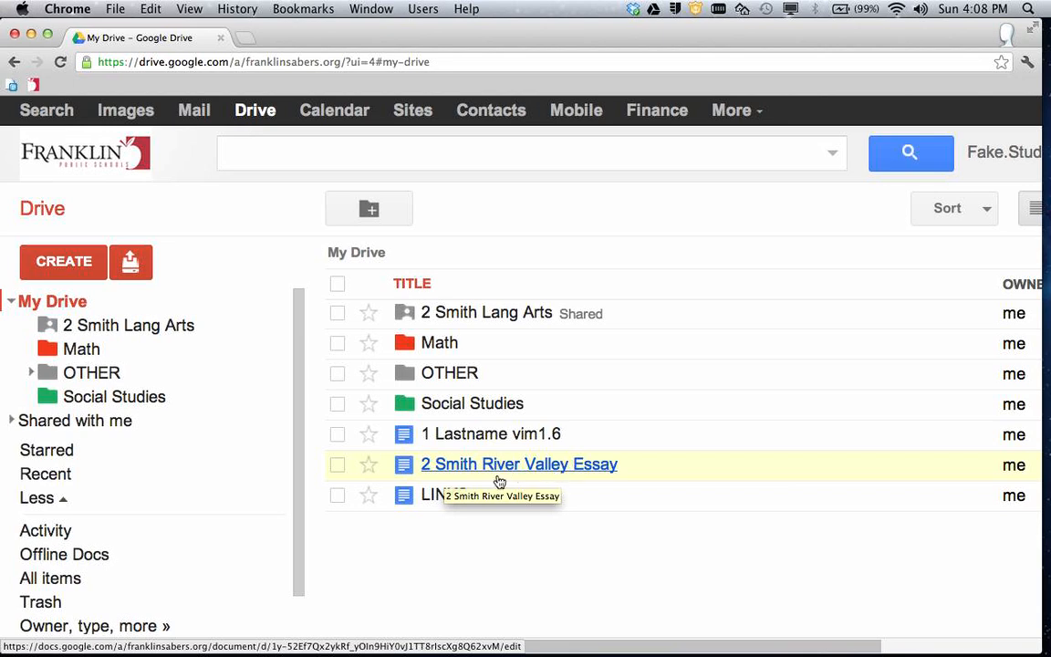
# Select the 2 Smith River Valley Essay and move it into 2 Smith Lang Arts via Organize
pyautogui.click(338, 465)
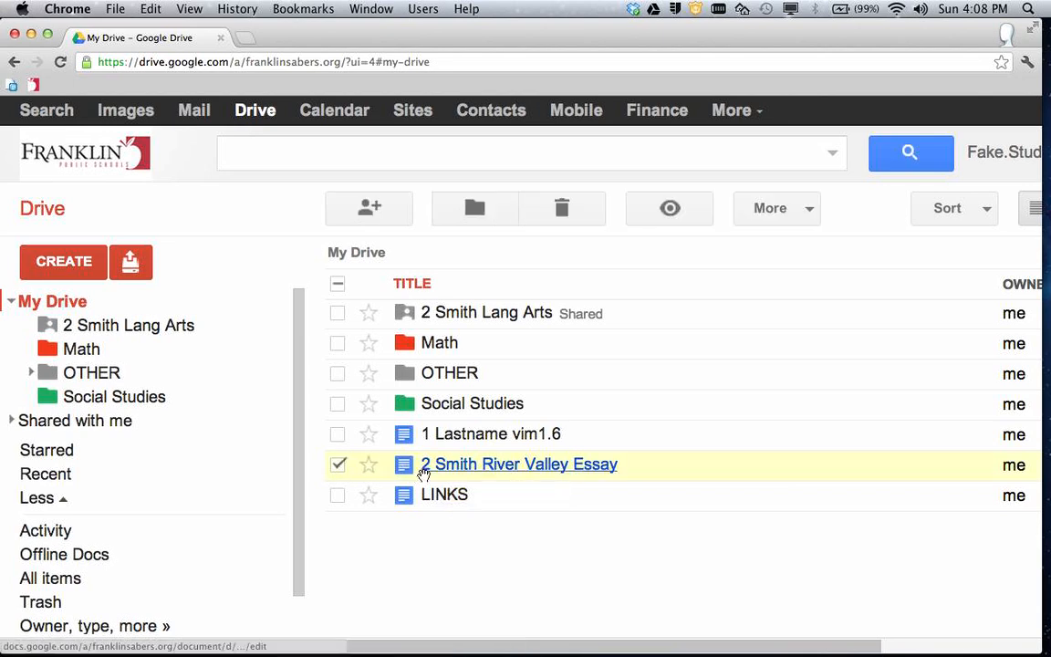
pyautogui.moveTo(332, 197)
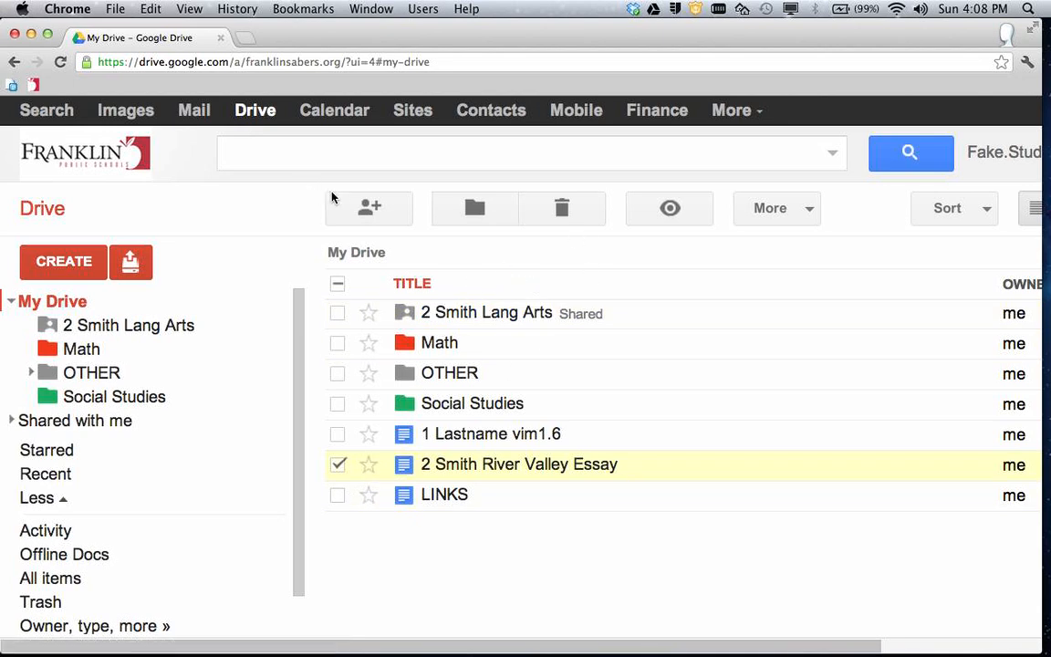
pyautogui.click(475, 208)
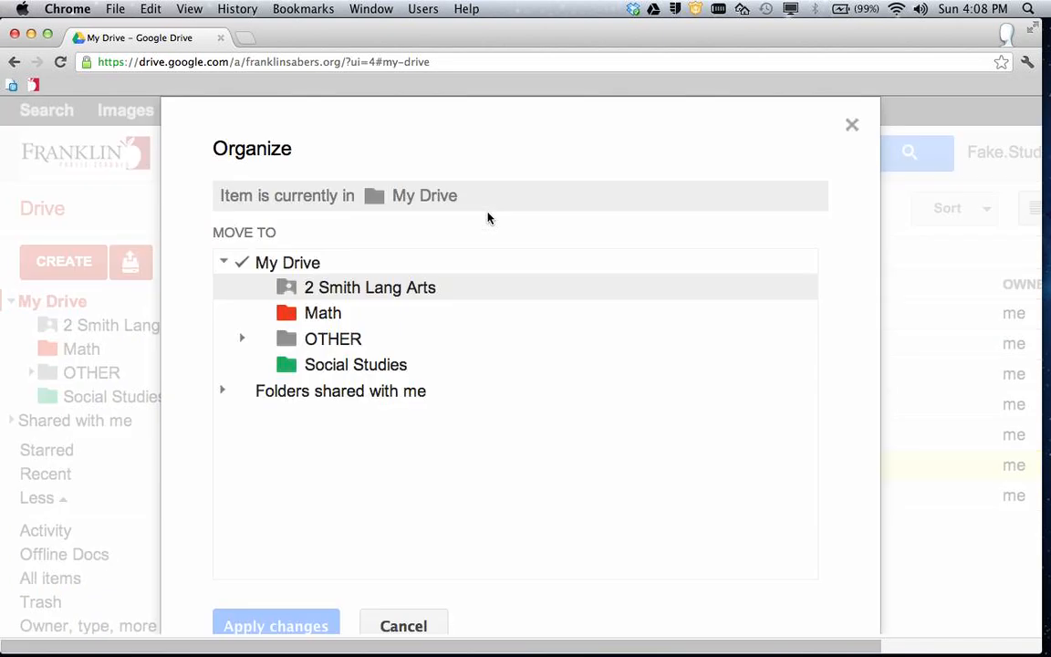
pyautogui.moveTo(295, 274)
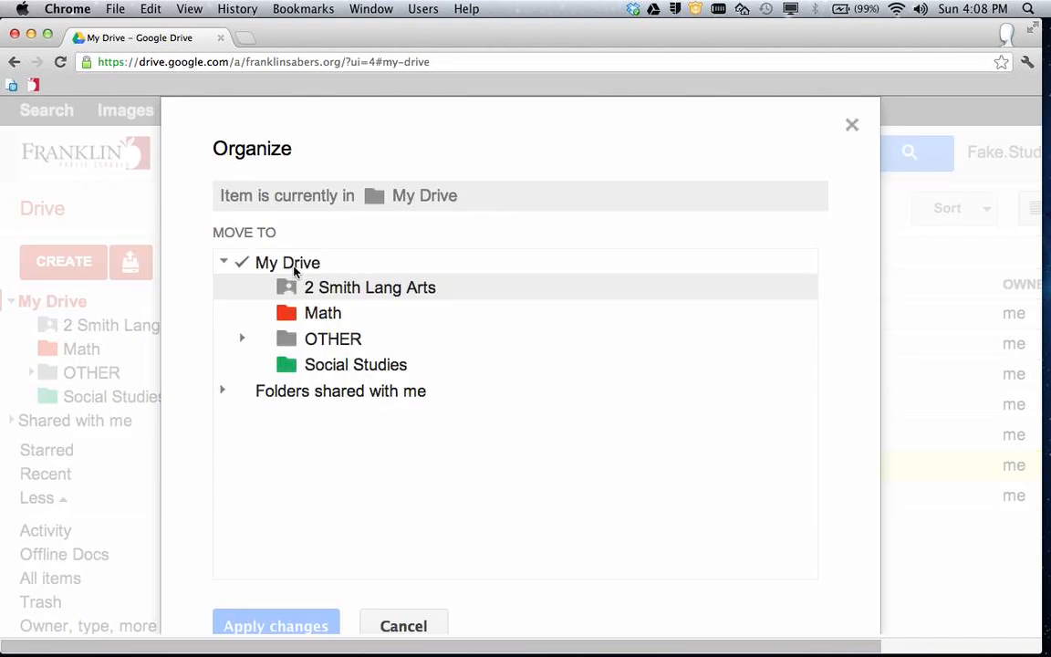
pyautogui.moveTo(294, 332)
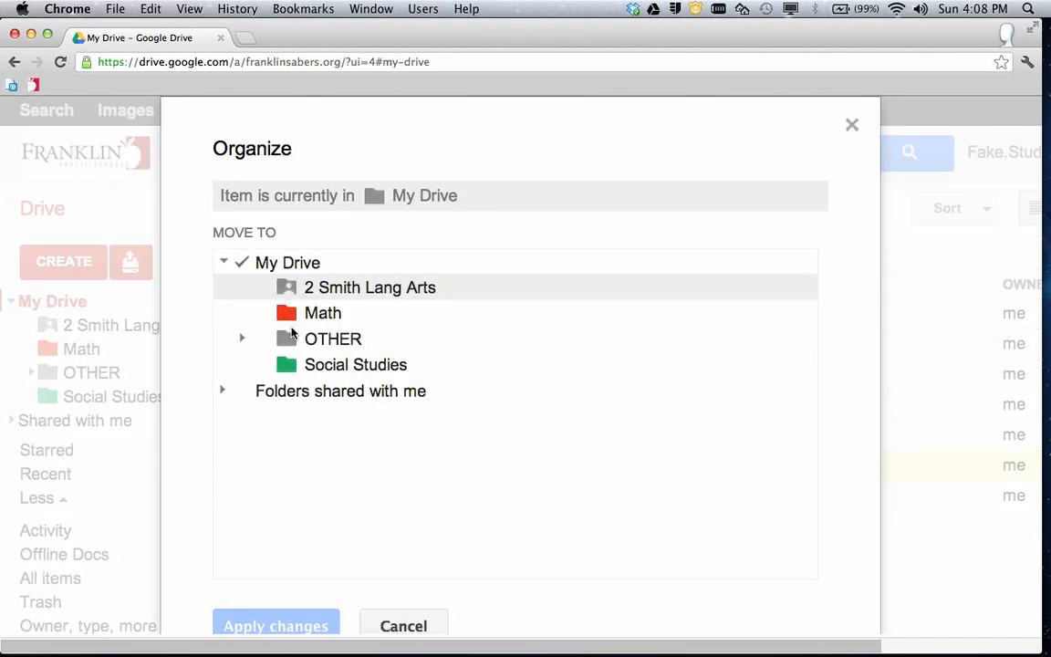
pyautogui.click(368, 288)
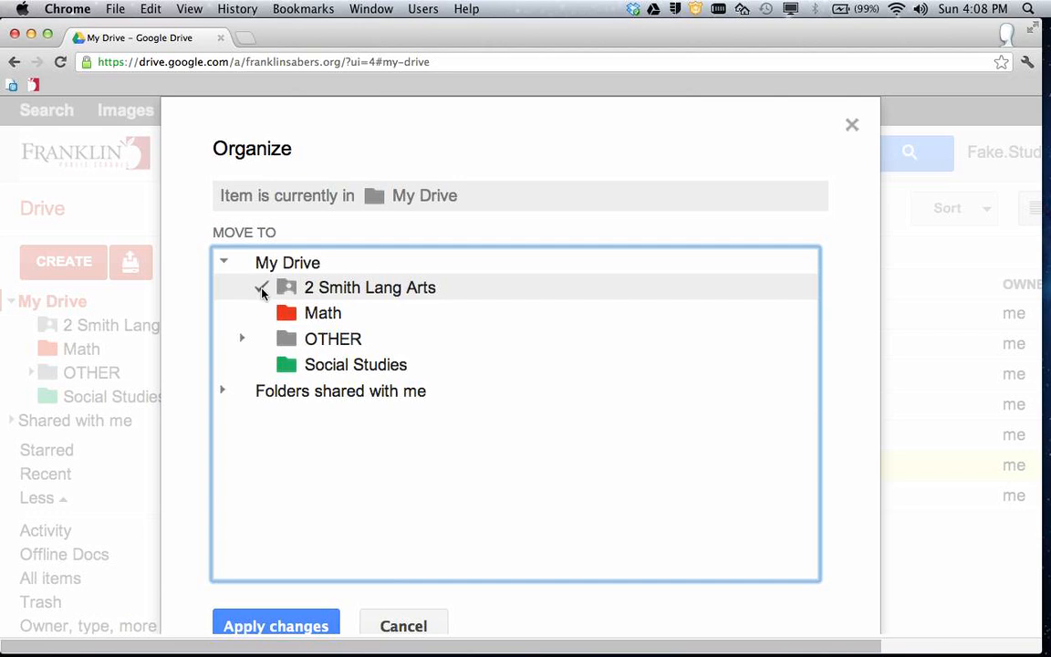
pyautogui.click(263, 288)
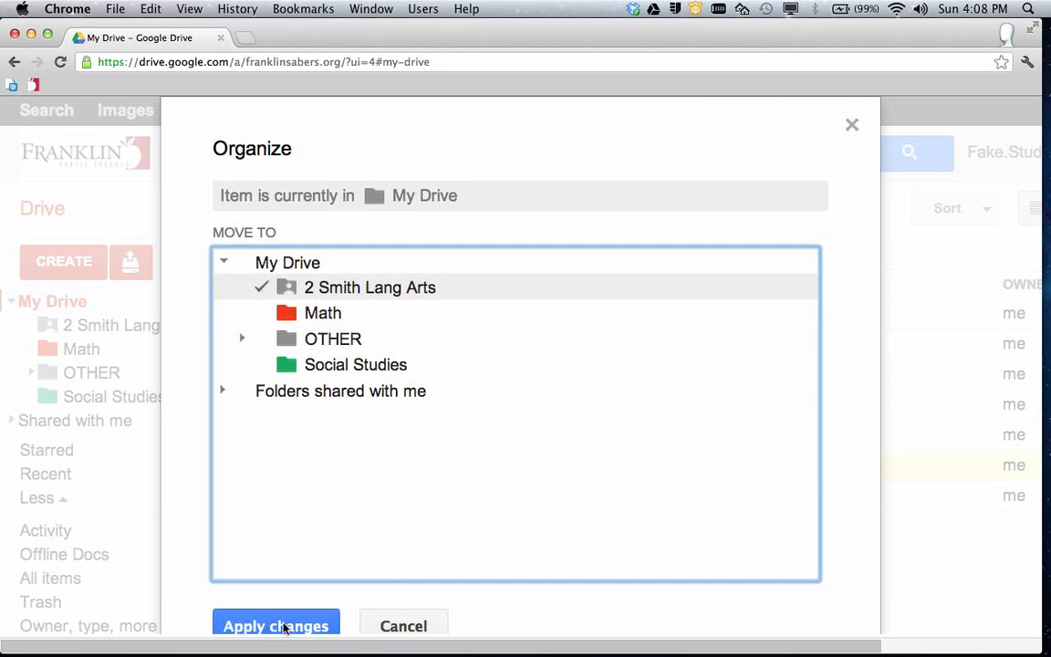
pyautogui.click(275, 626)
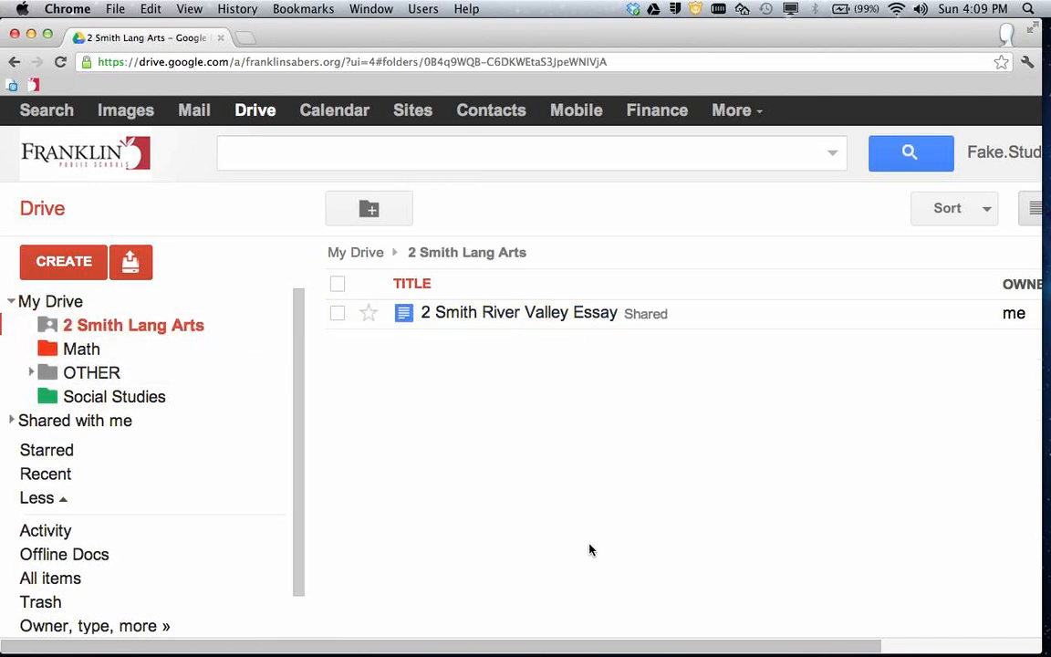
pyautogui.moveTo(566, 511)
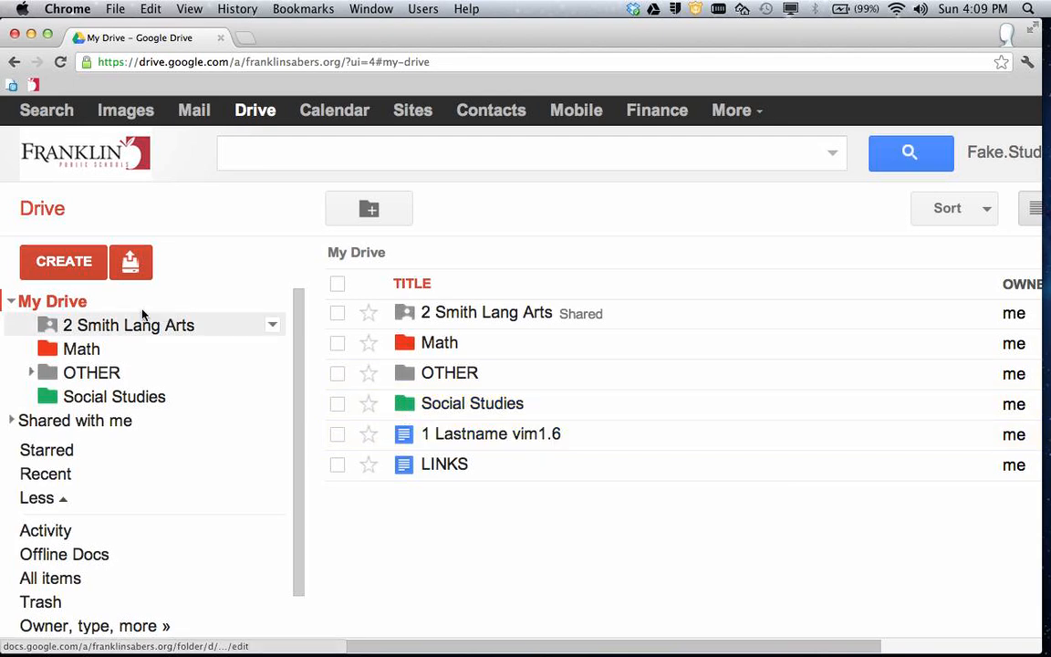
pyautogui.moveTo(179, 336)
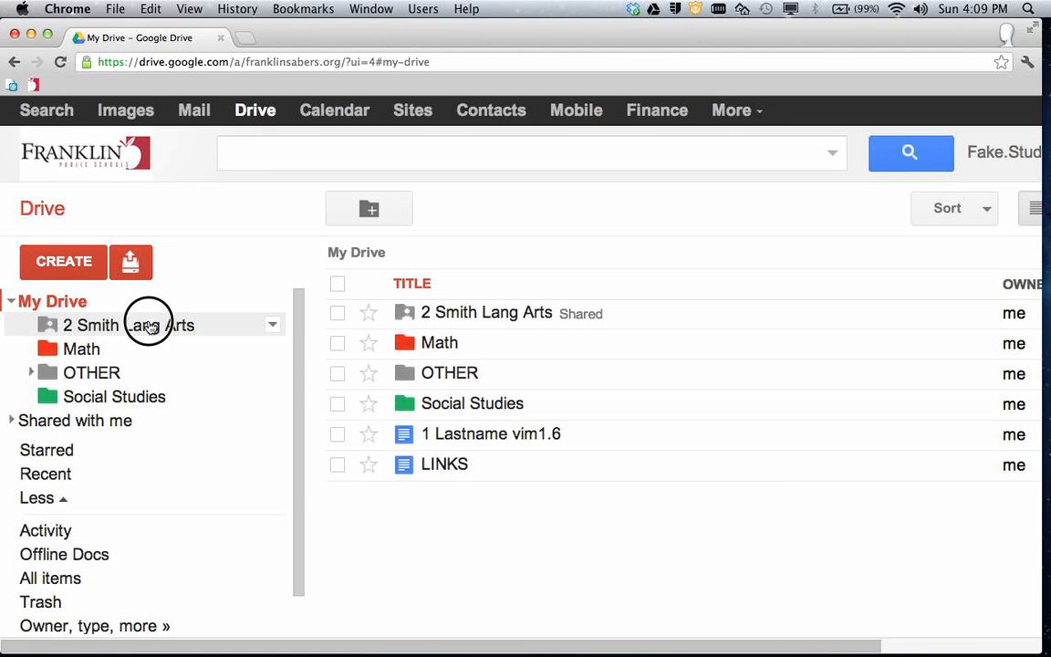
pyautogui.click(133, 324)
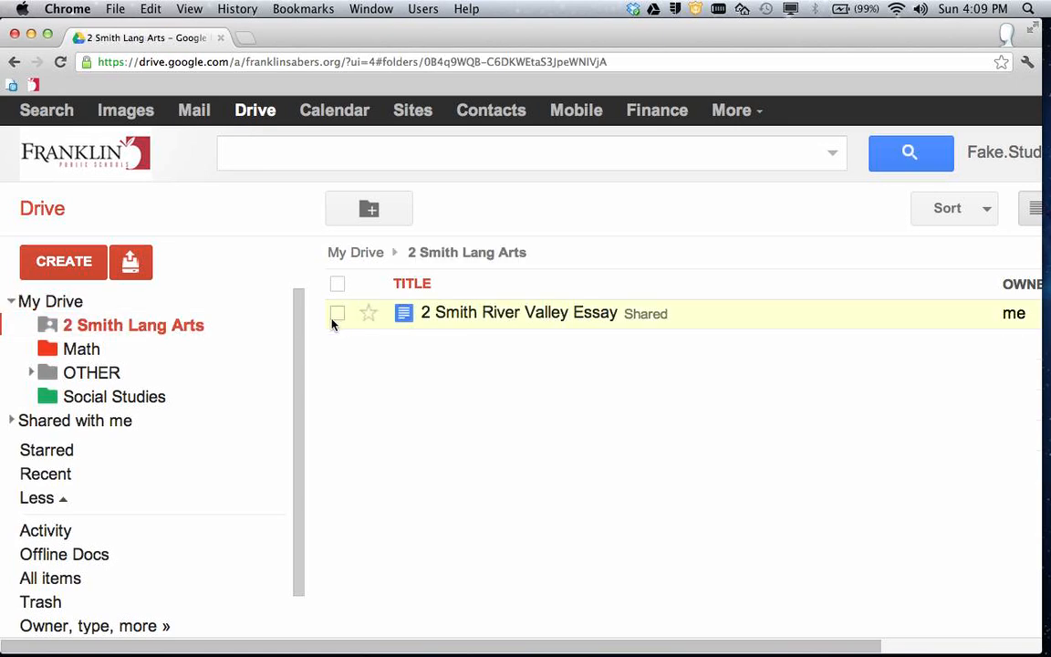
# Select the essay in the shared folder and move it back to My Drive via Organize
pyautogui.click(338, 314)
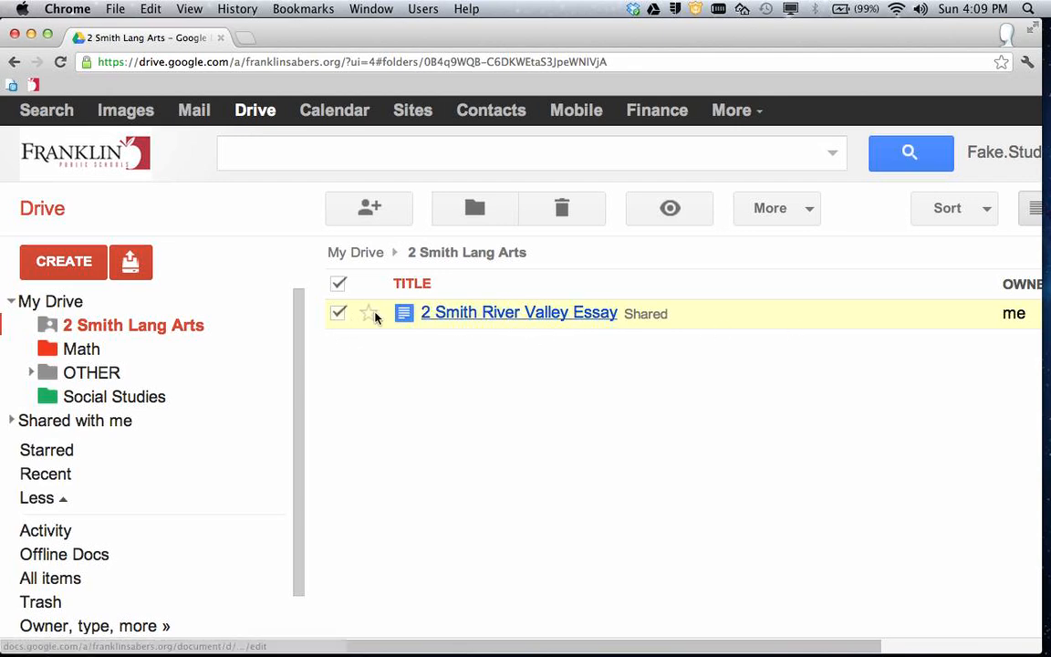
pyautogui.click(474, 208)
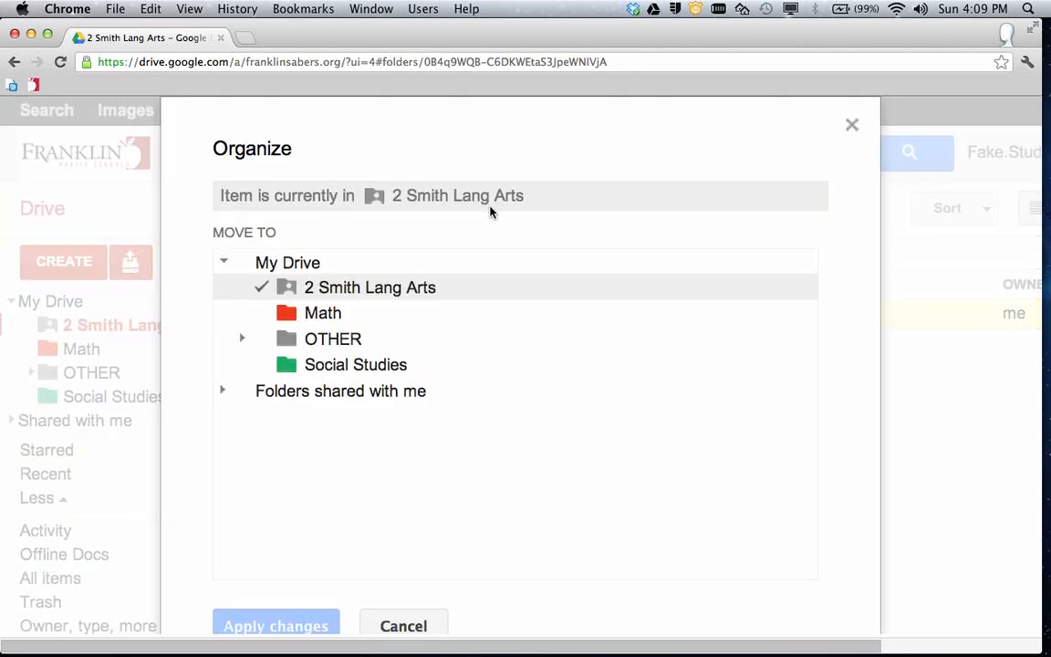
pyautogui.moveTo(405, 299)
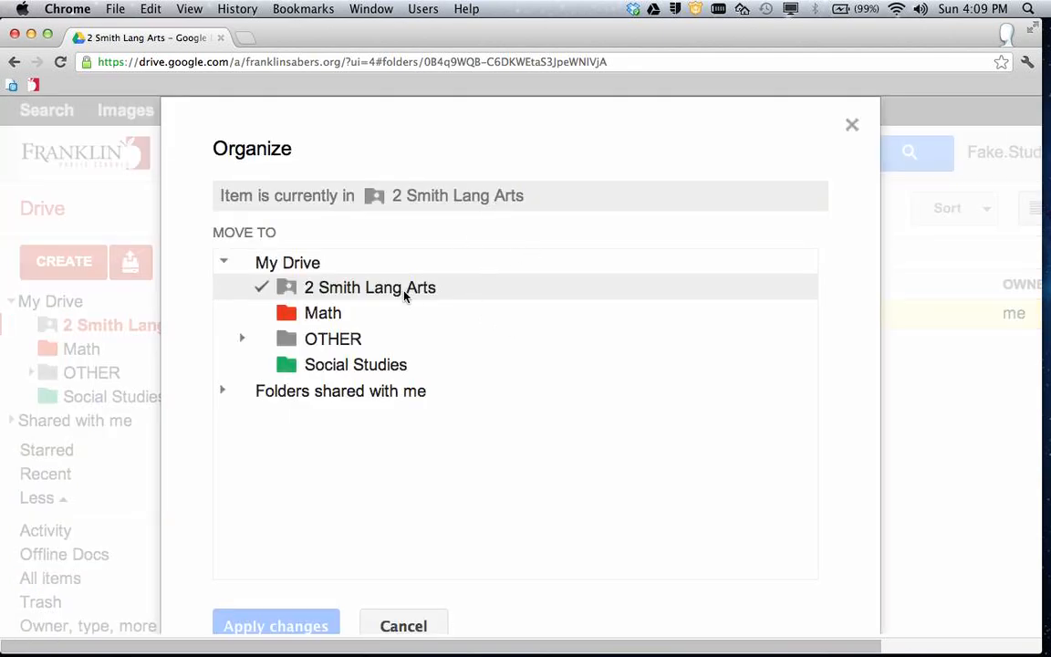
pyautogui.click(288, 263)
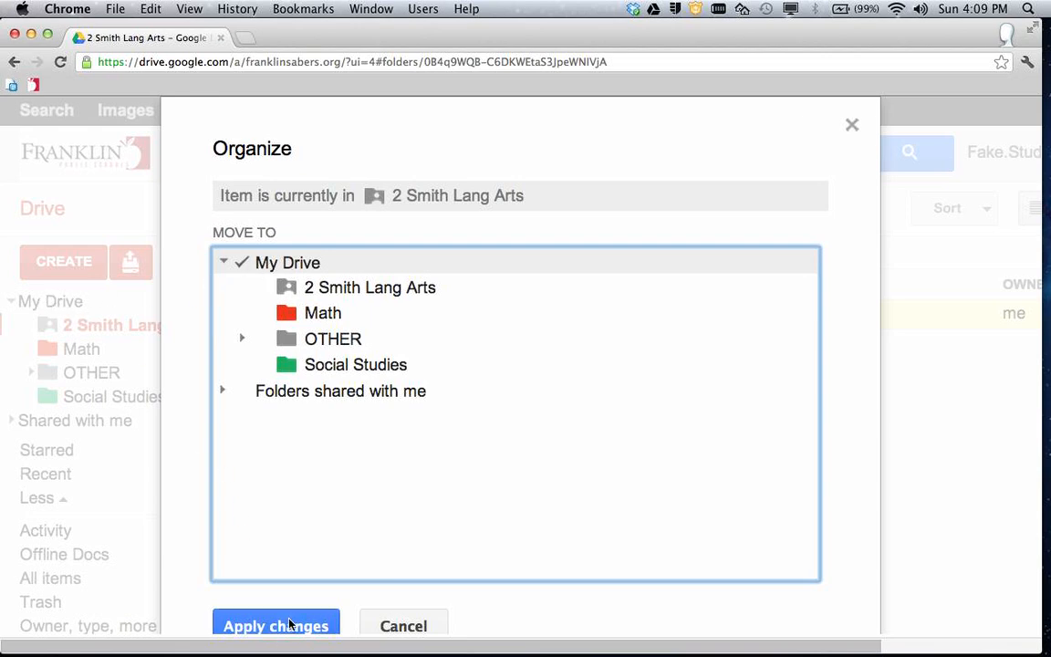
pyautogui.click(276, 626)
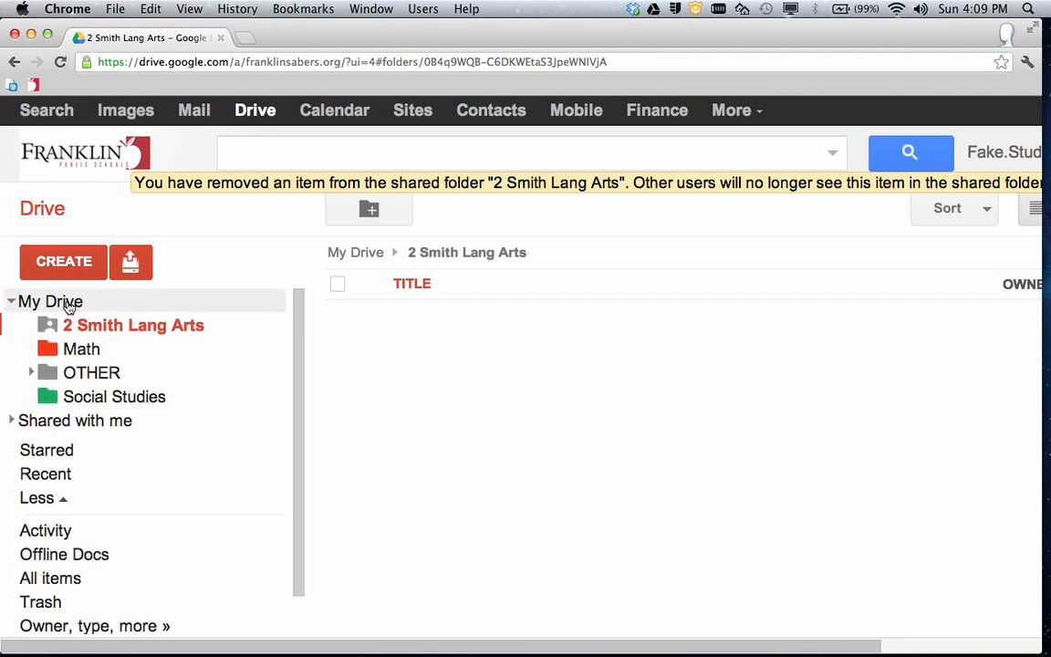
# Show the My Drive list with the essay back among its documents
pyautogui.click(51, 301)
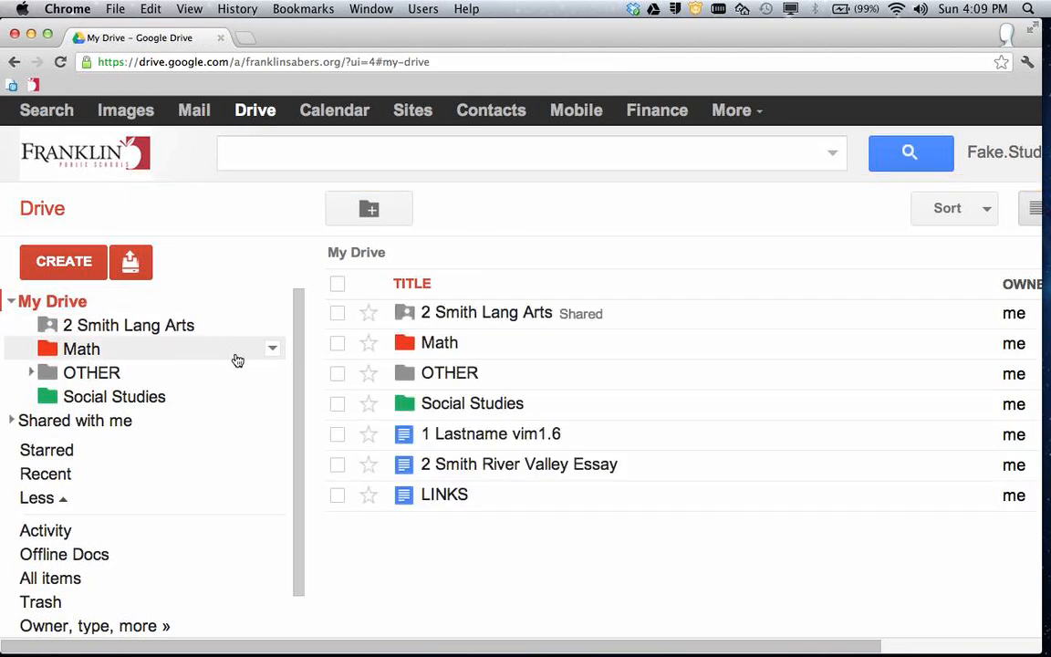
pyautogui.moveTo(456, 551)
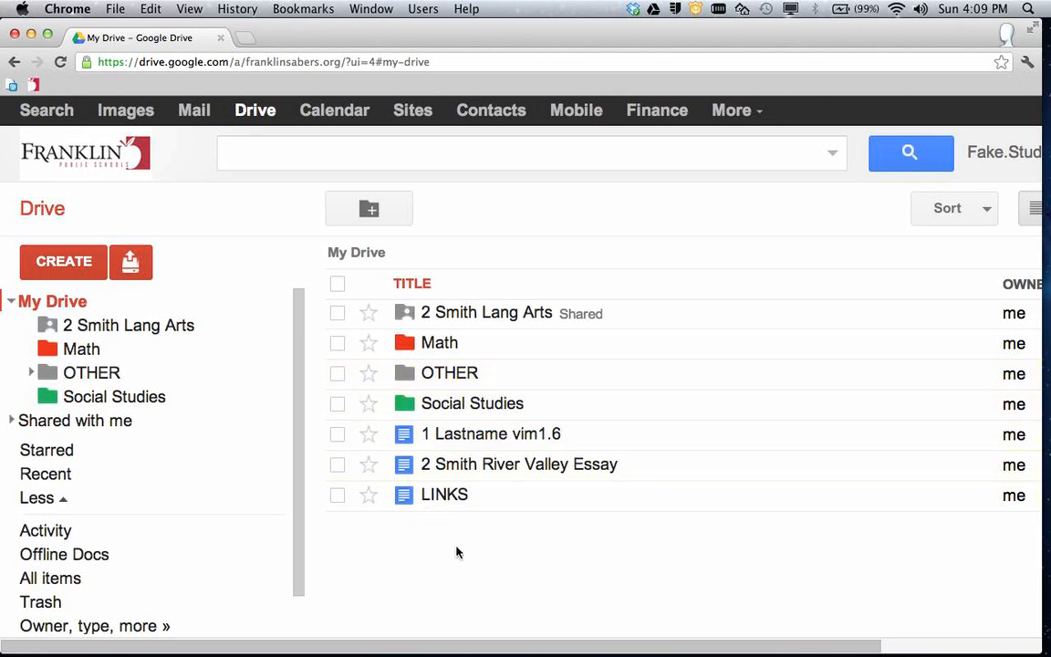
pyautogui.moveTo(453, 562)
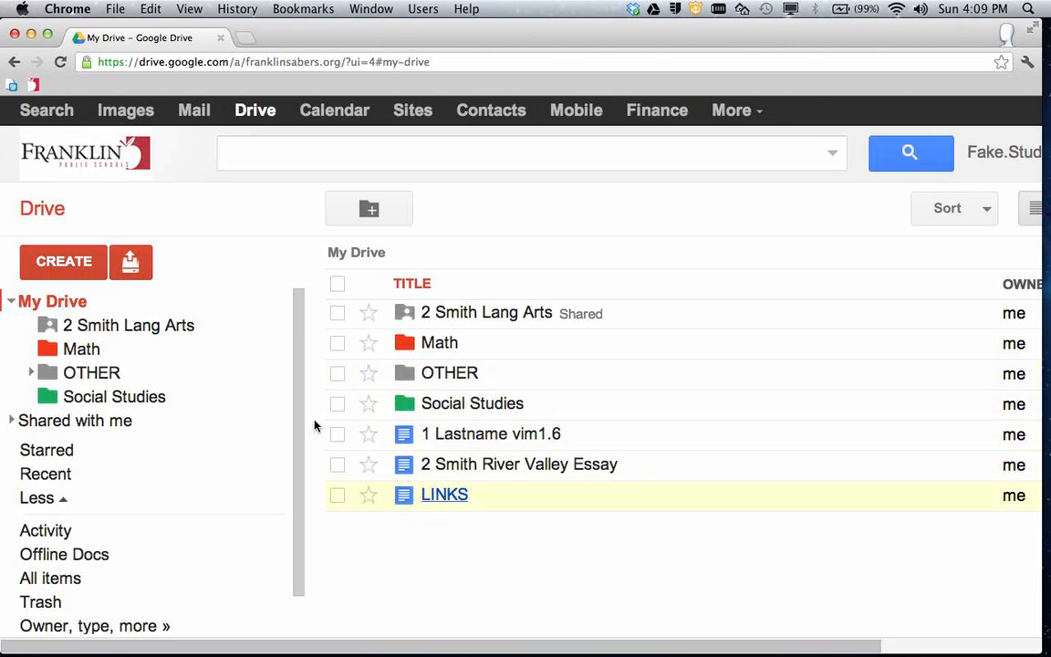
pyautogui.moveTo(332, 447)
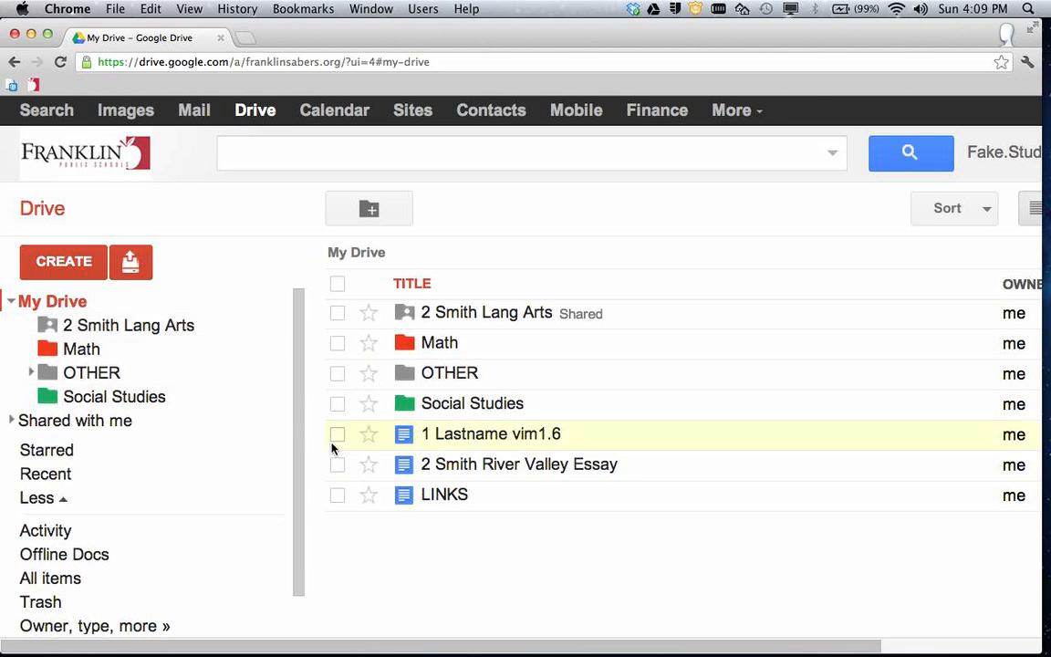
pyautogui.moveTo(201, 372)
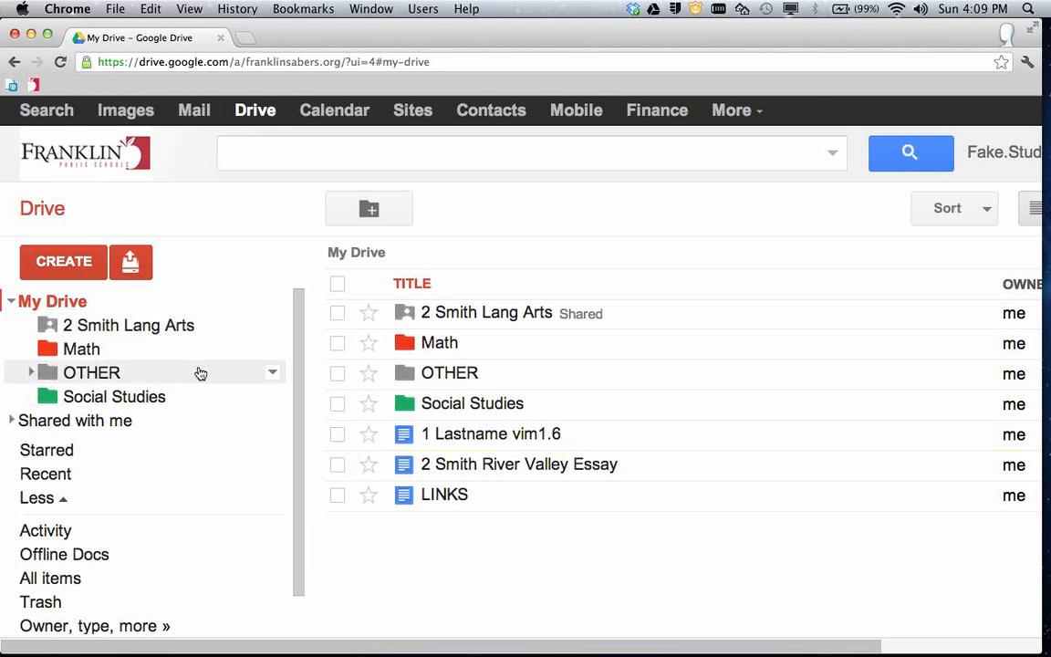